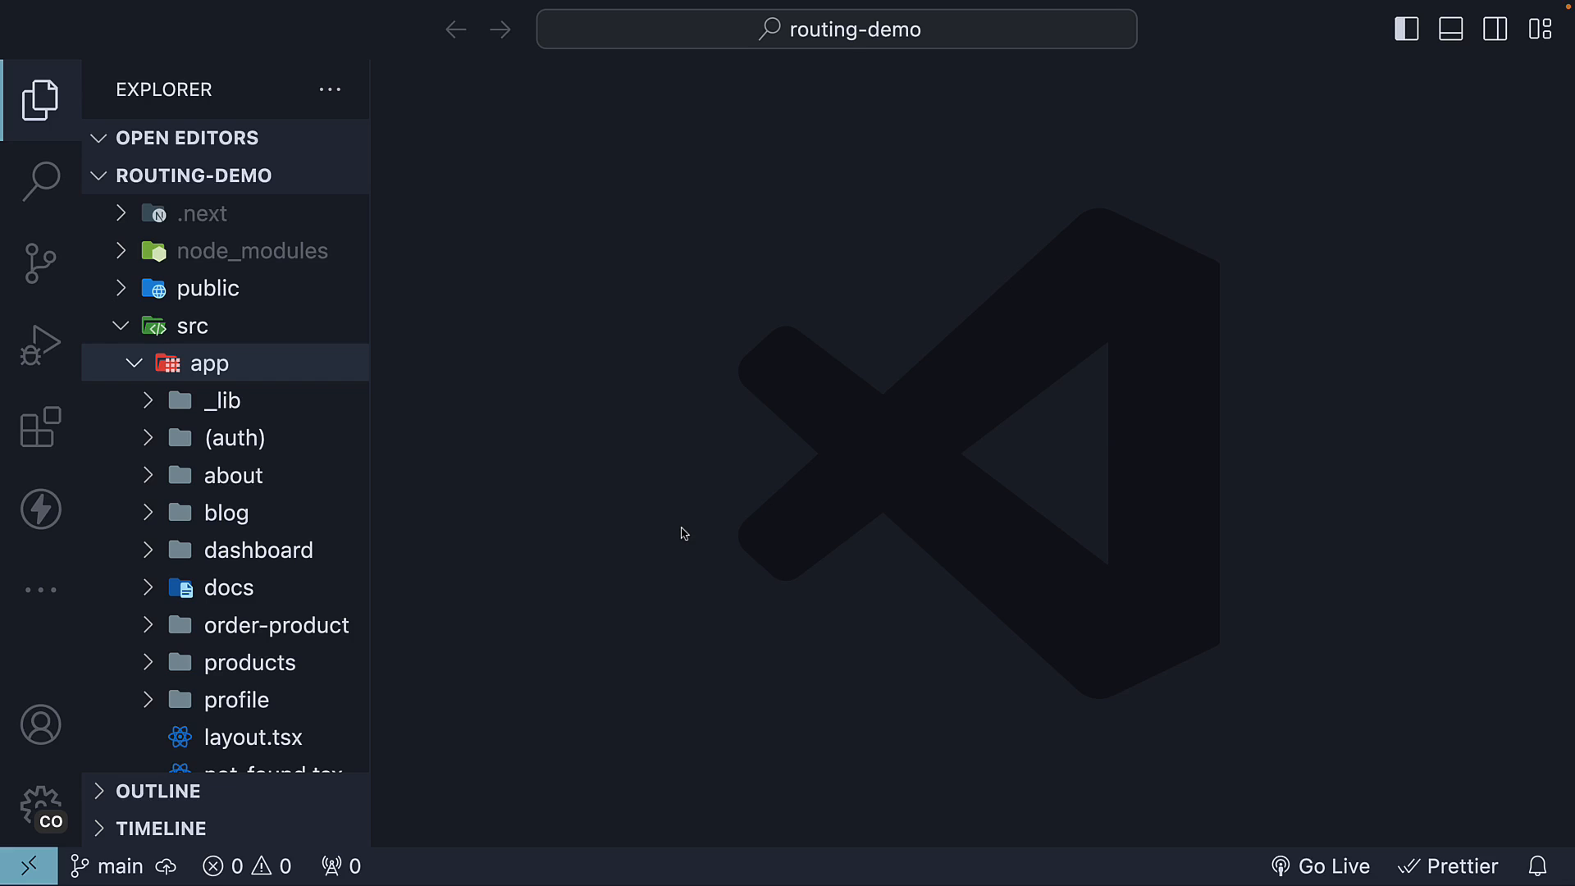
mouse_move(351, 382)
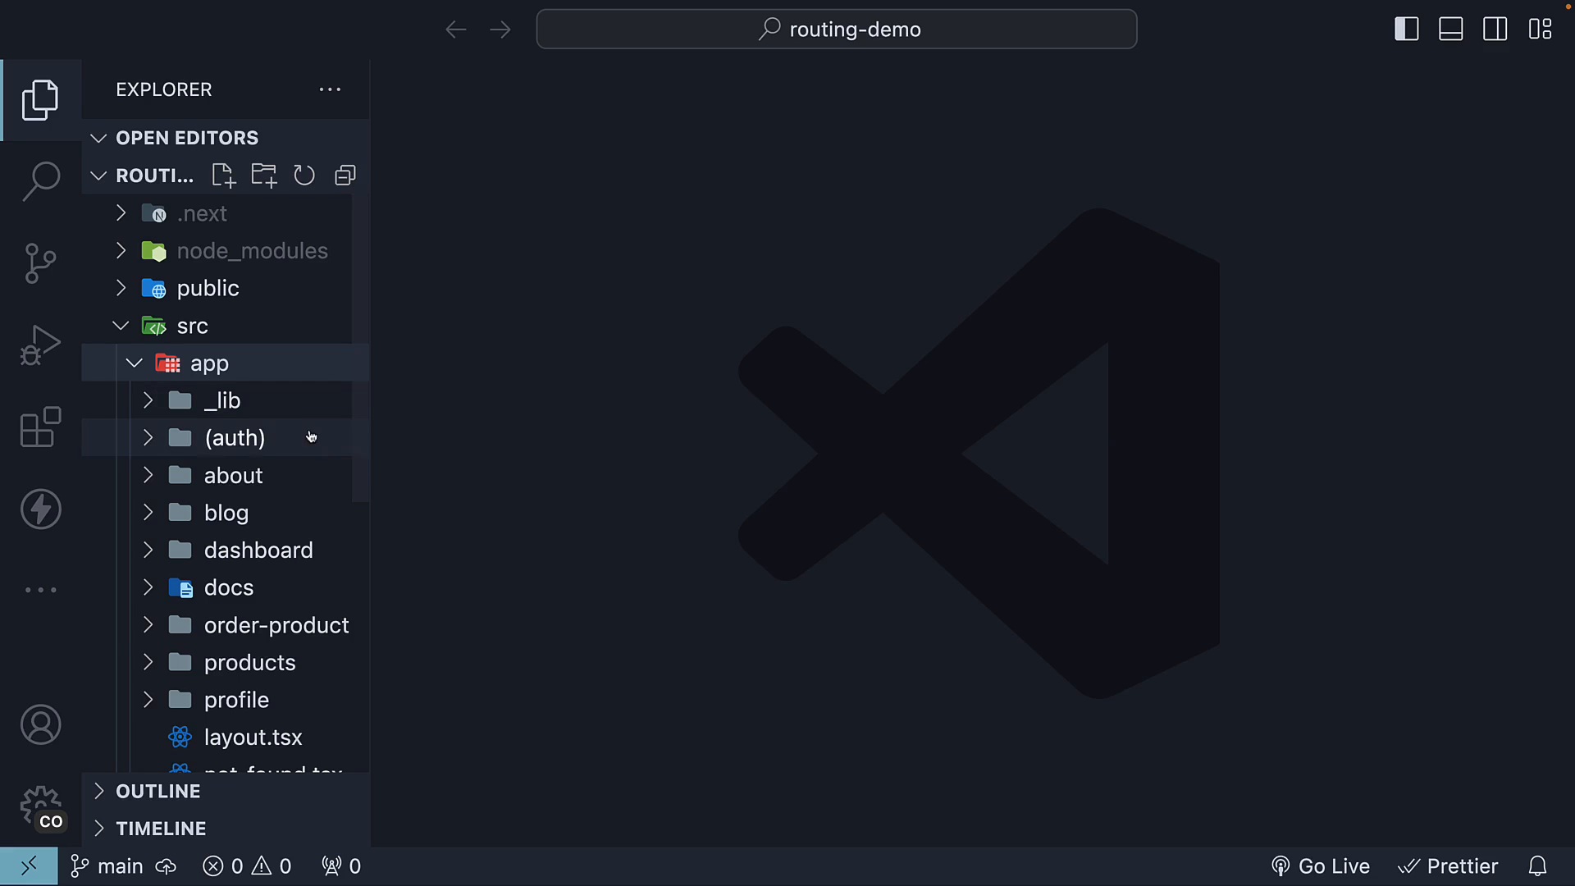
Step: Expand the (auth) route group to show its pages, layout.tsx and styles.css
click(235, 436)
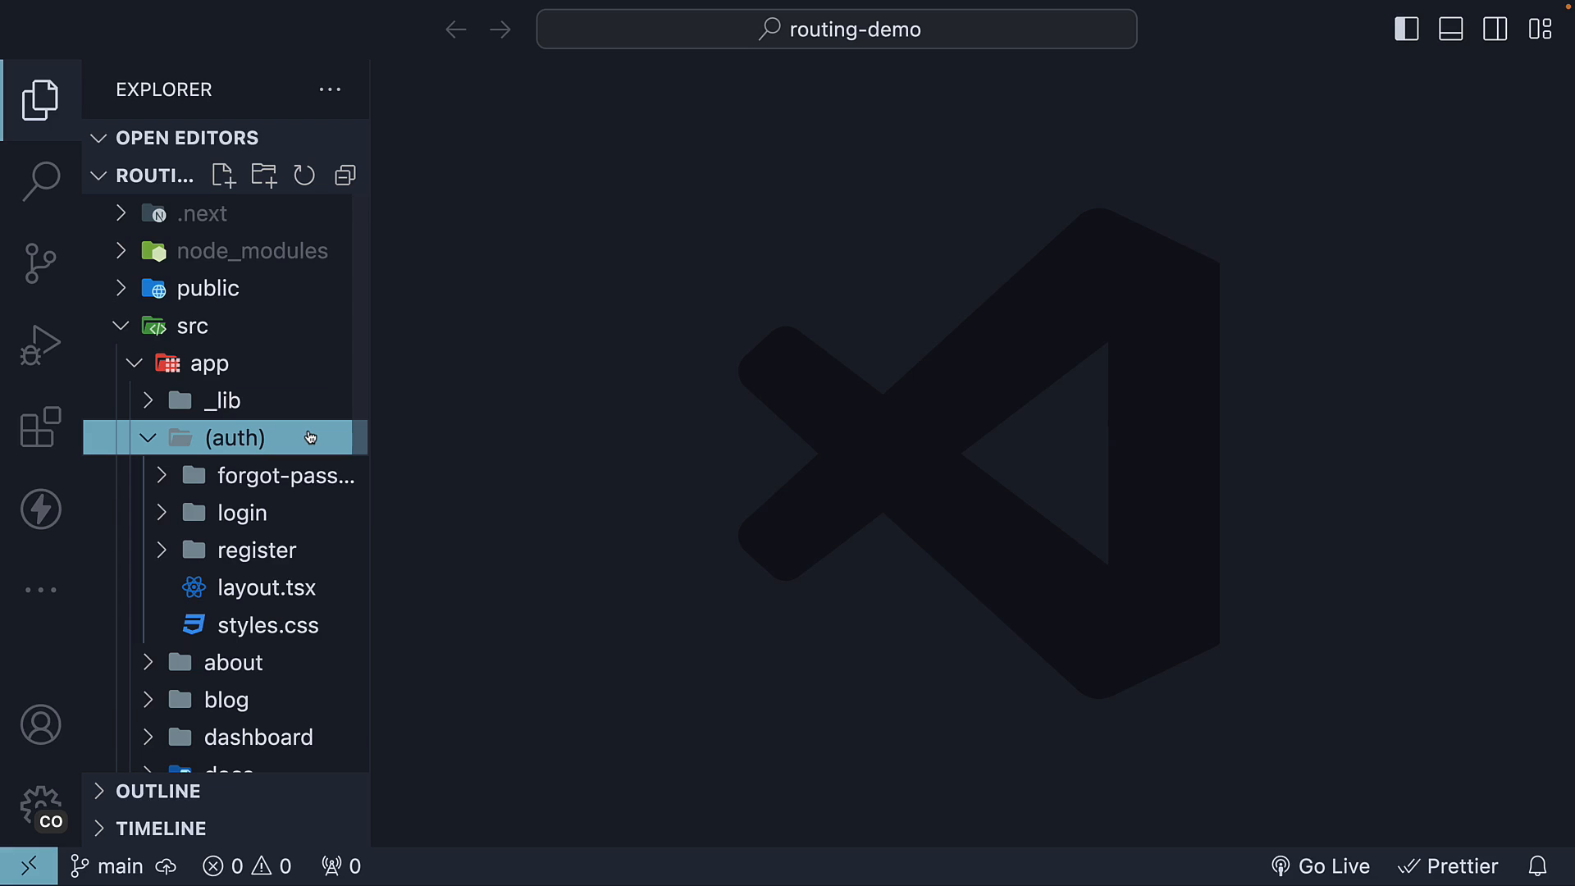
mouse_move(254, 551)
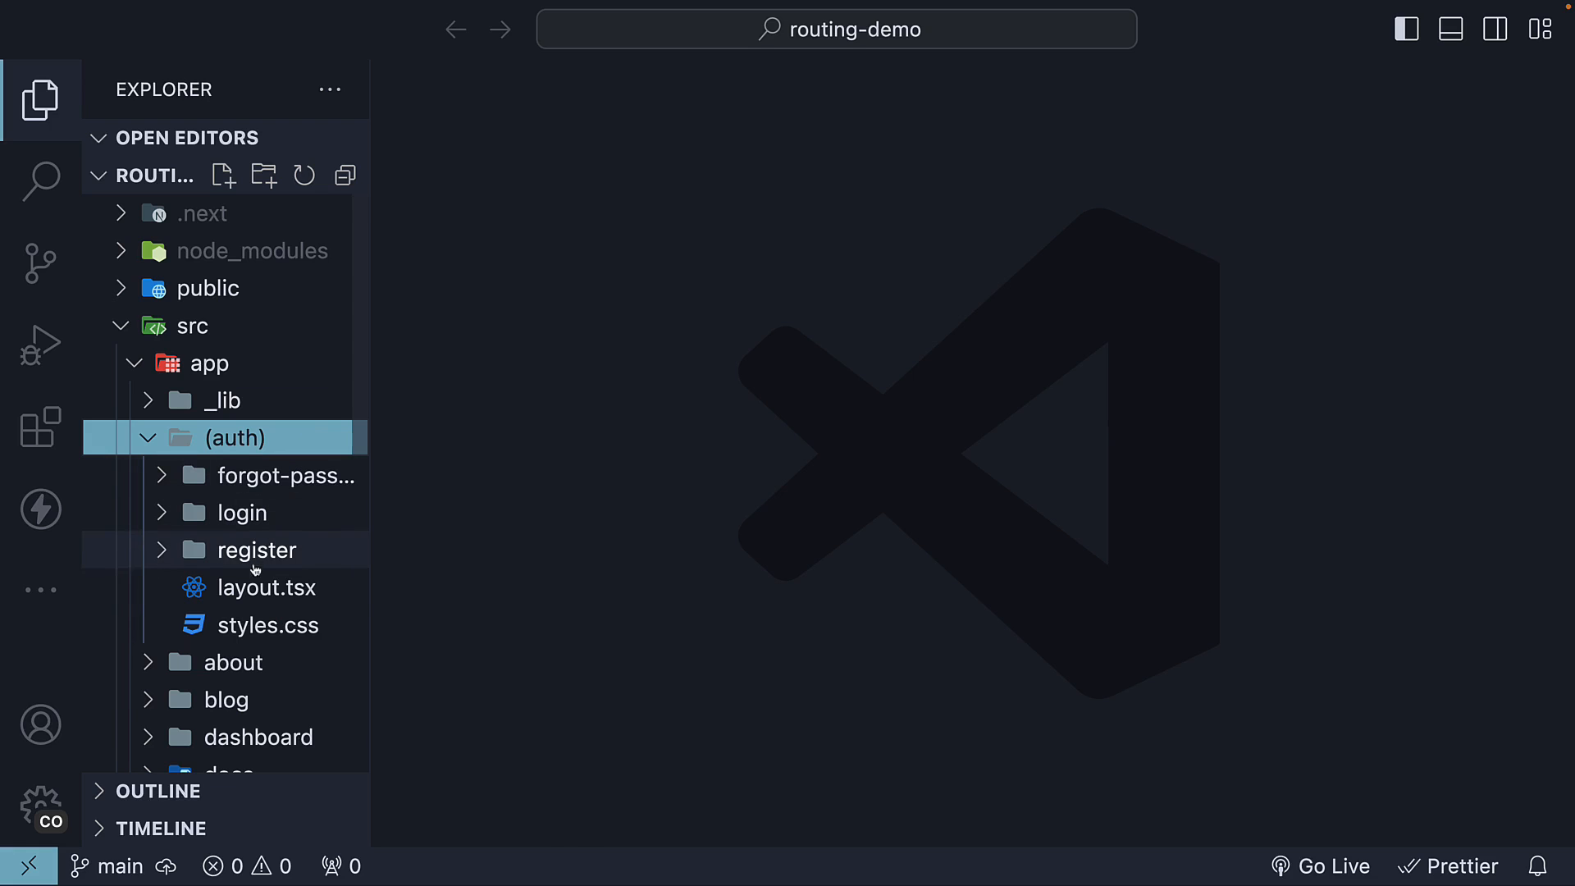
Step: Open the (auth) group's layout.tsx containing the AuthLayout component
click(268, 587)
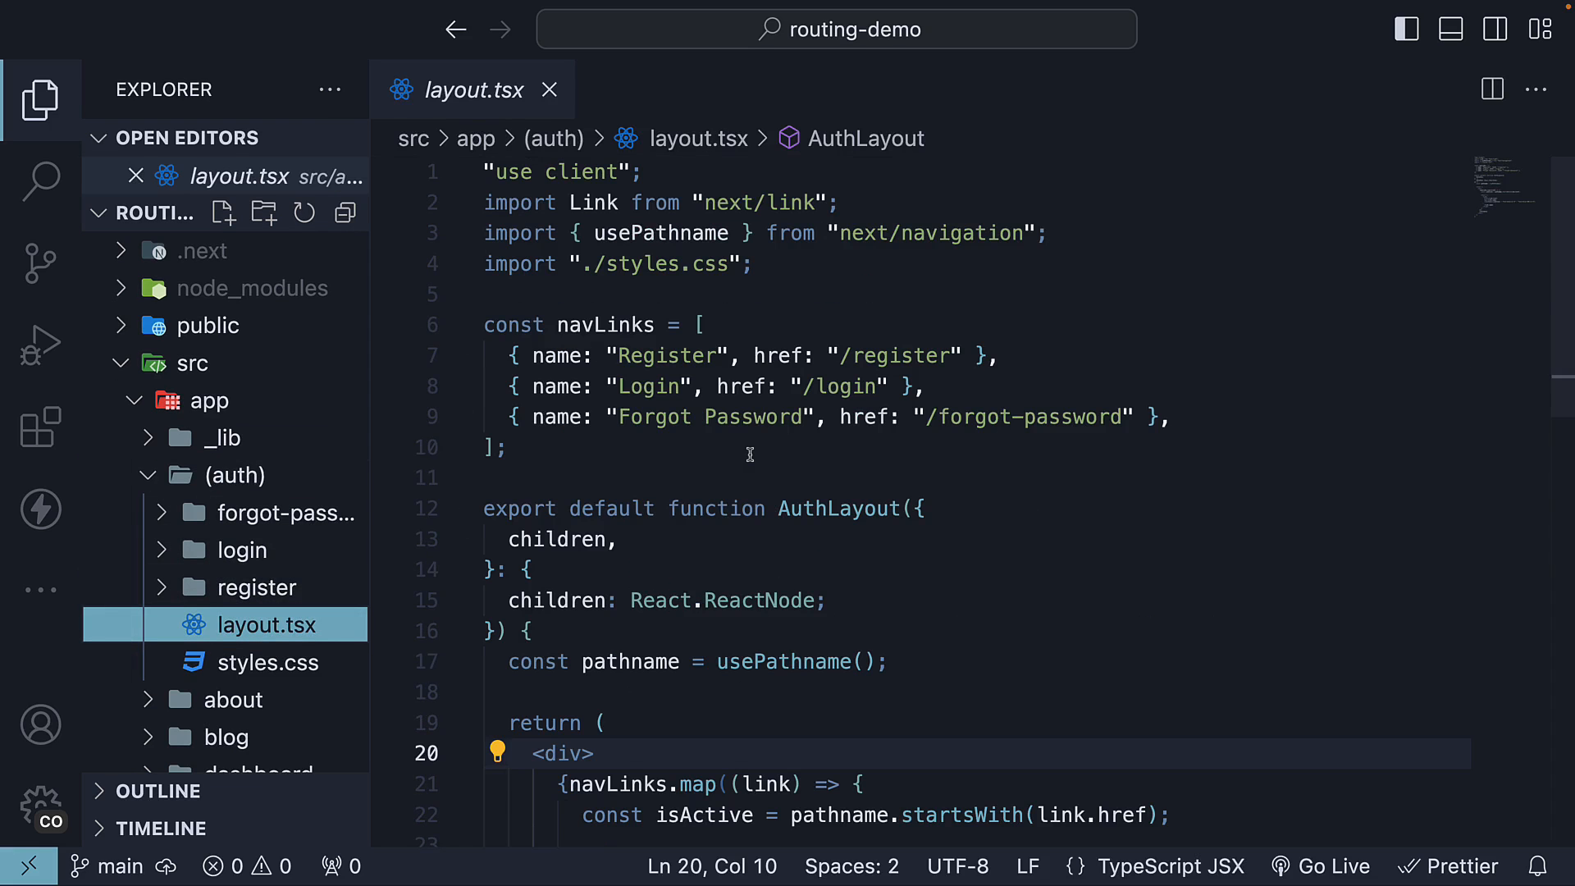
mouse_move(727, 432)
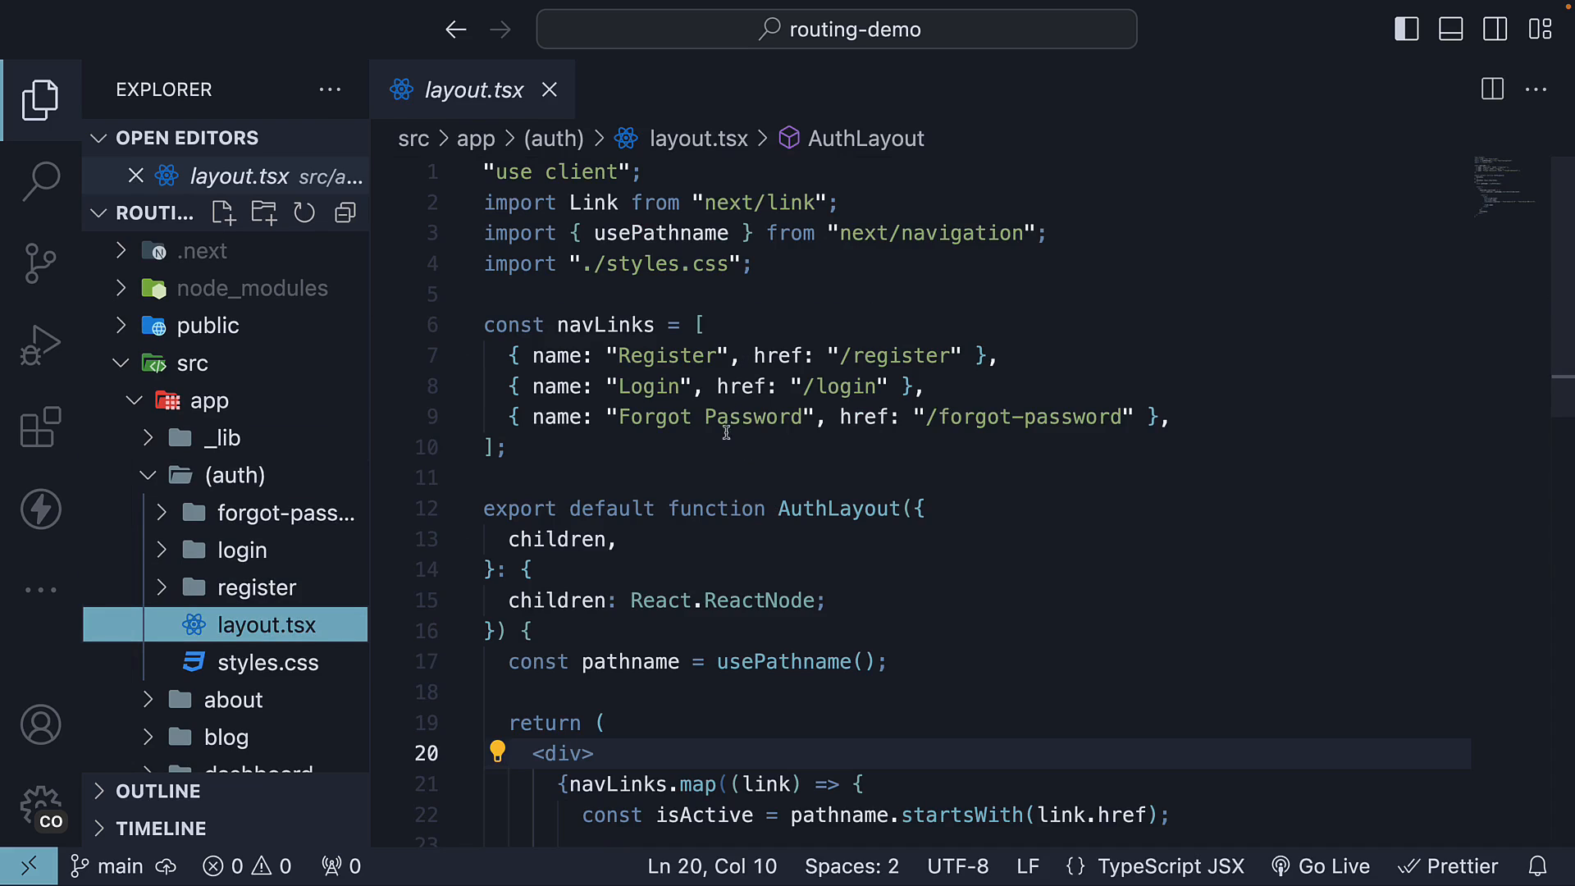
mouse_move(674, 410)
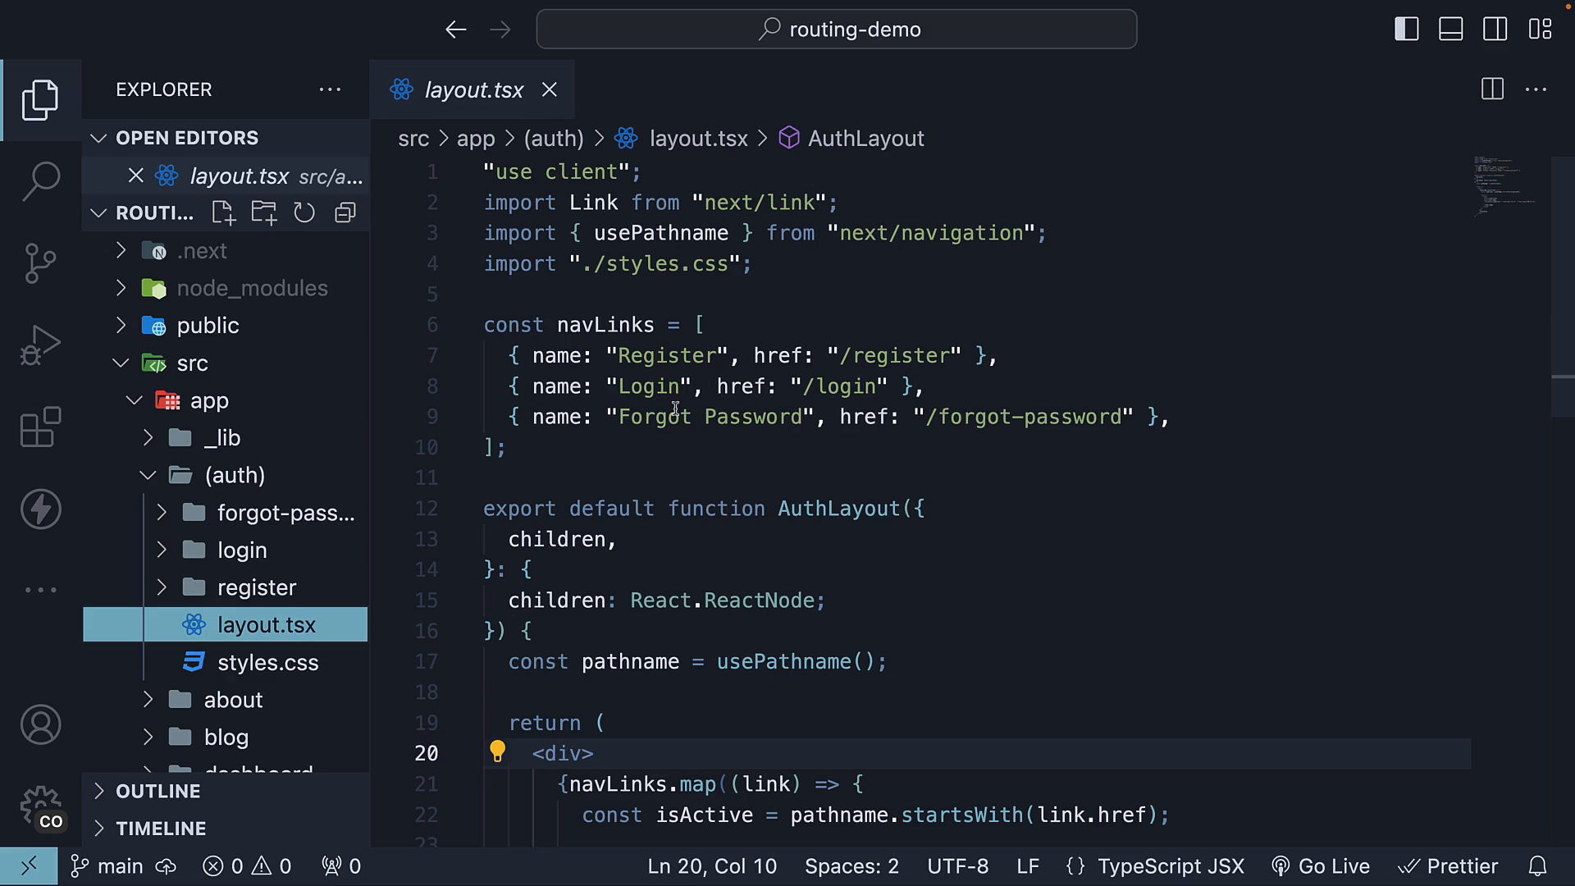
mouse_move(738, 385)
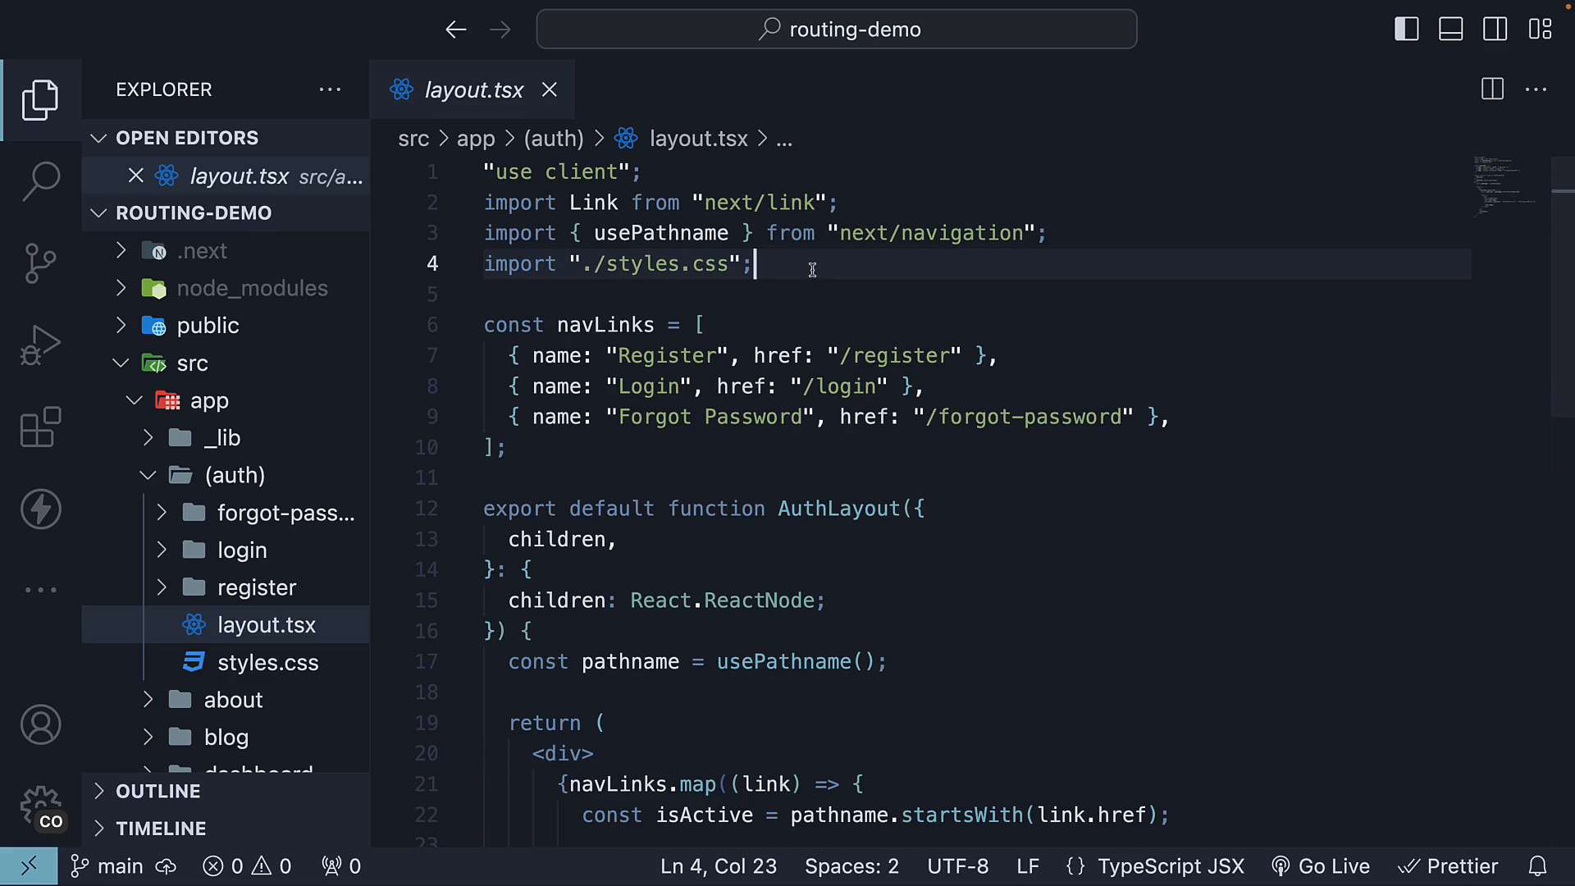
Step: Import useState and declare const [input, setInput] = useState("") in AuthLayout
text(im)
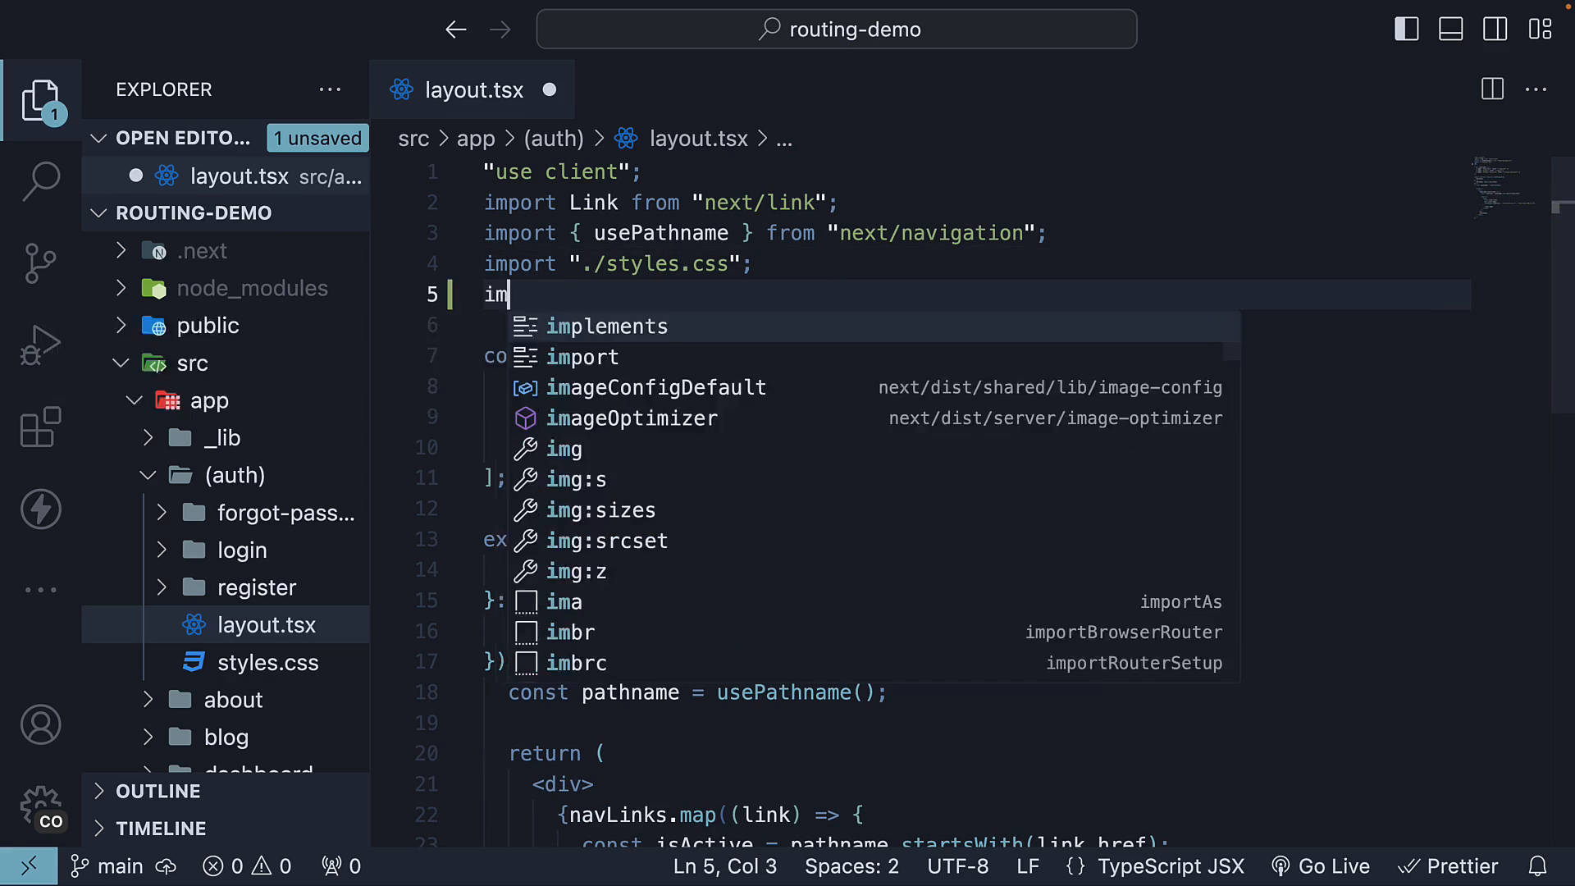
text(port { useSt)
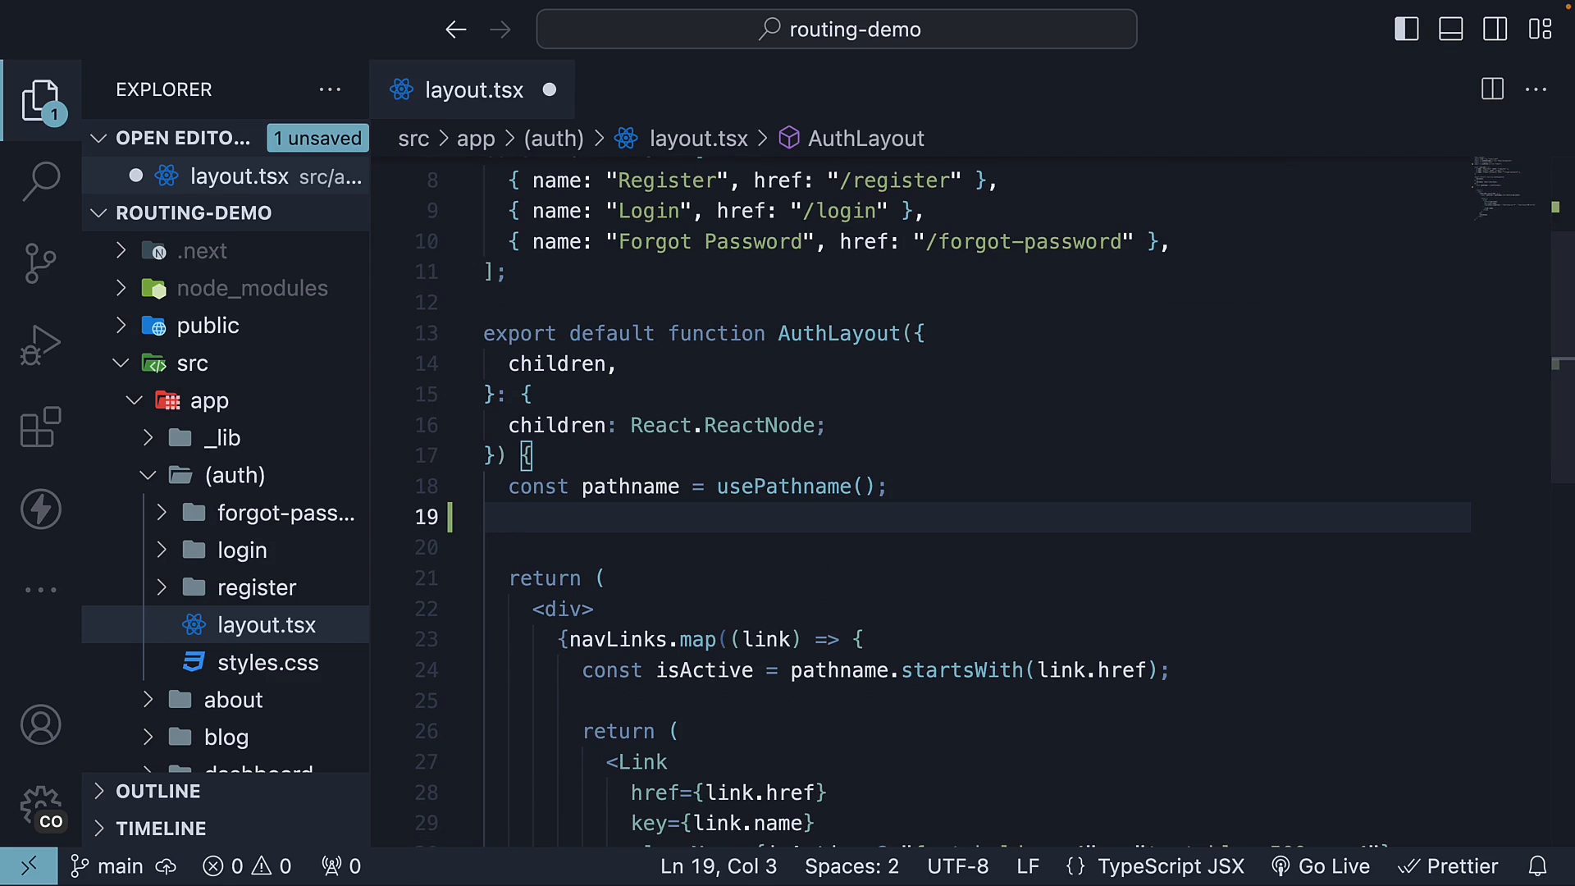
text(useState(second)
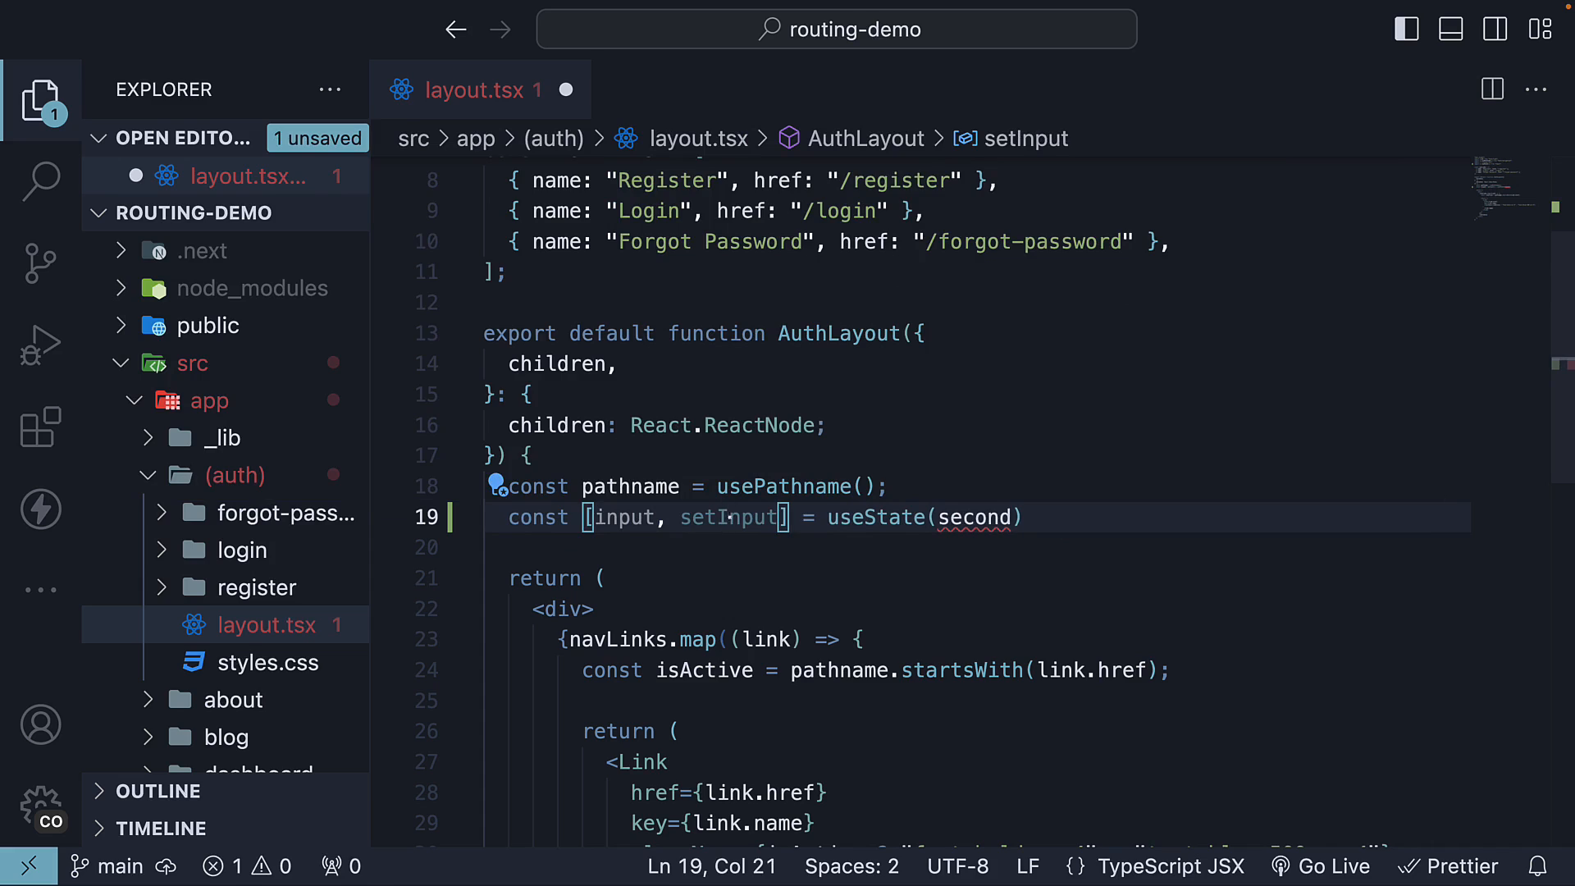
text("")
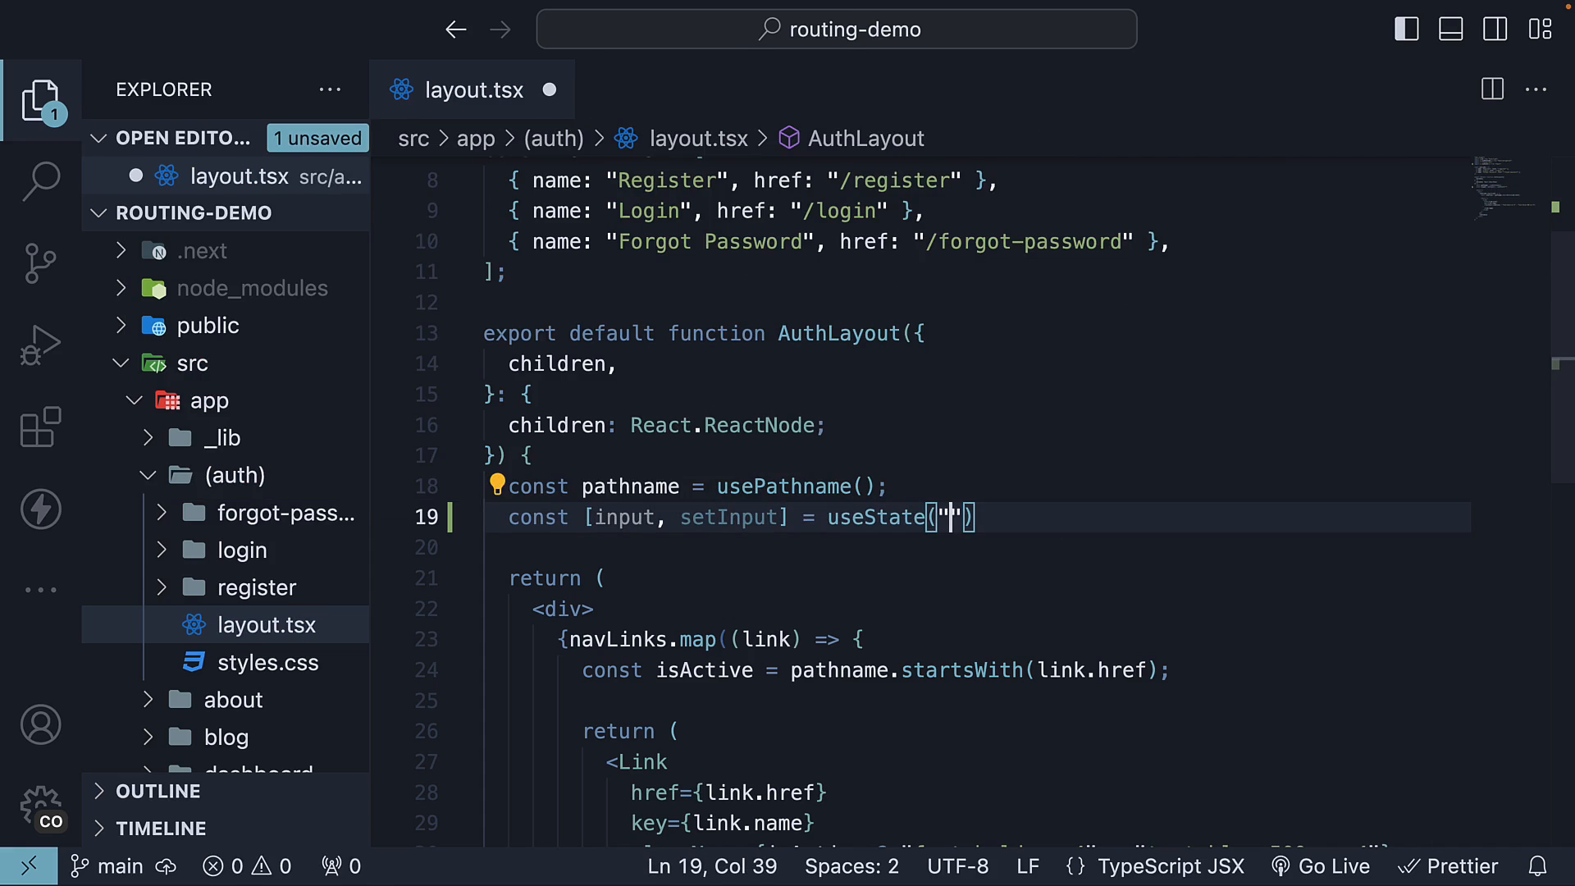
mouse_move(991, 570)
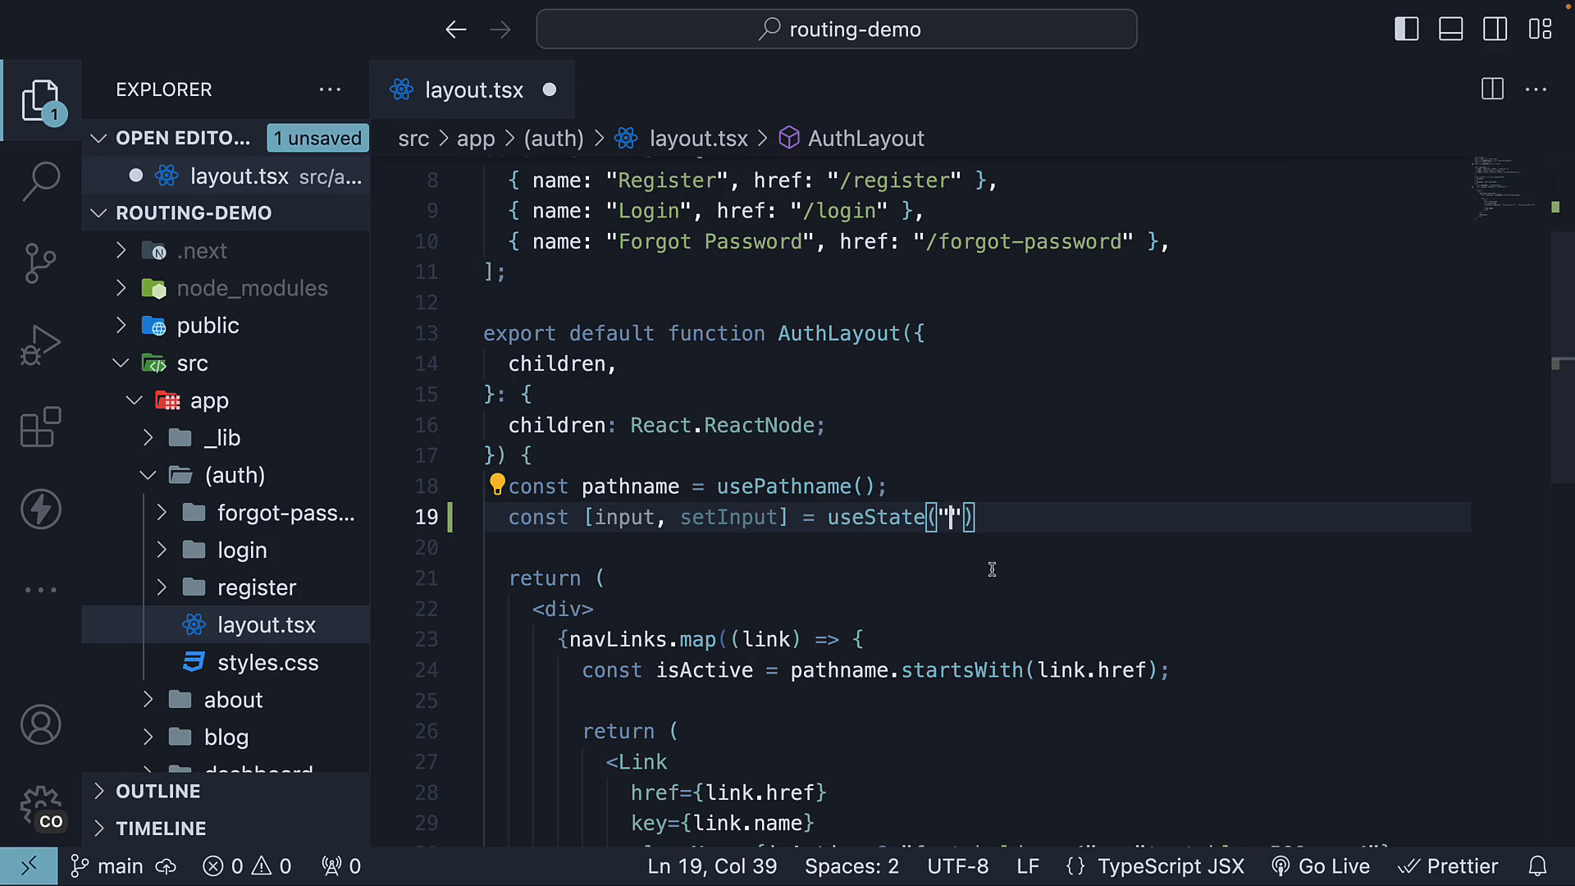
Step: Add an <input value={input}> element with an onChange arrow function inside the outer div
scroll(down, 3)
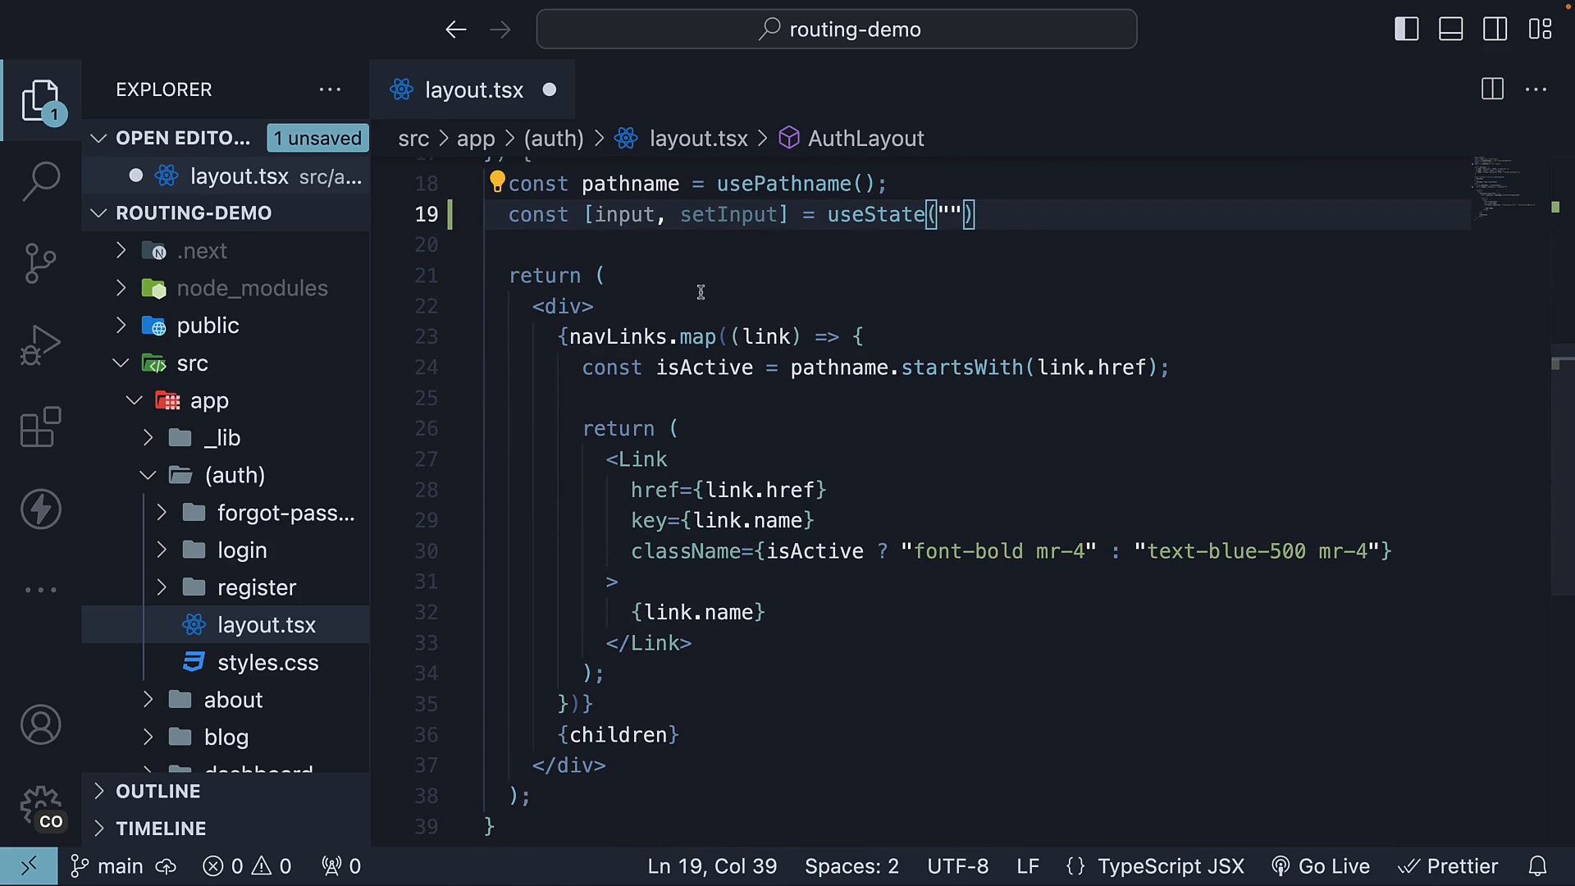
click(562, 306)
text(<)
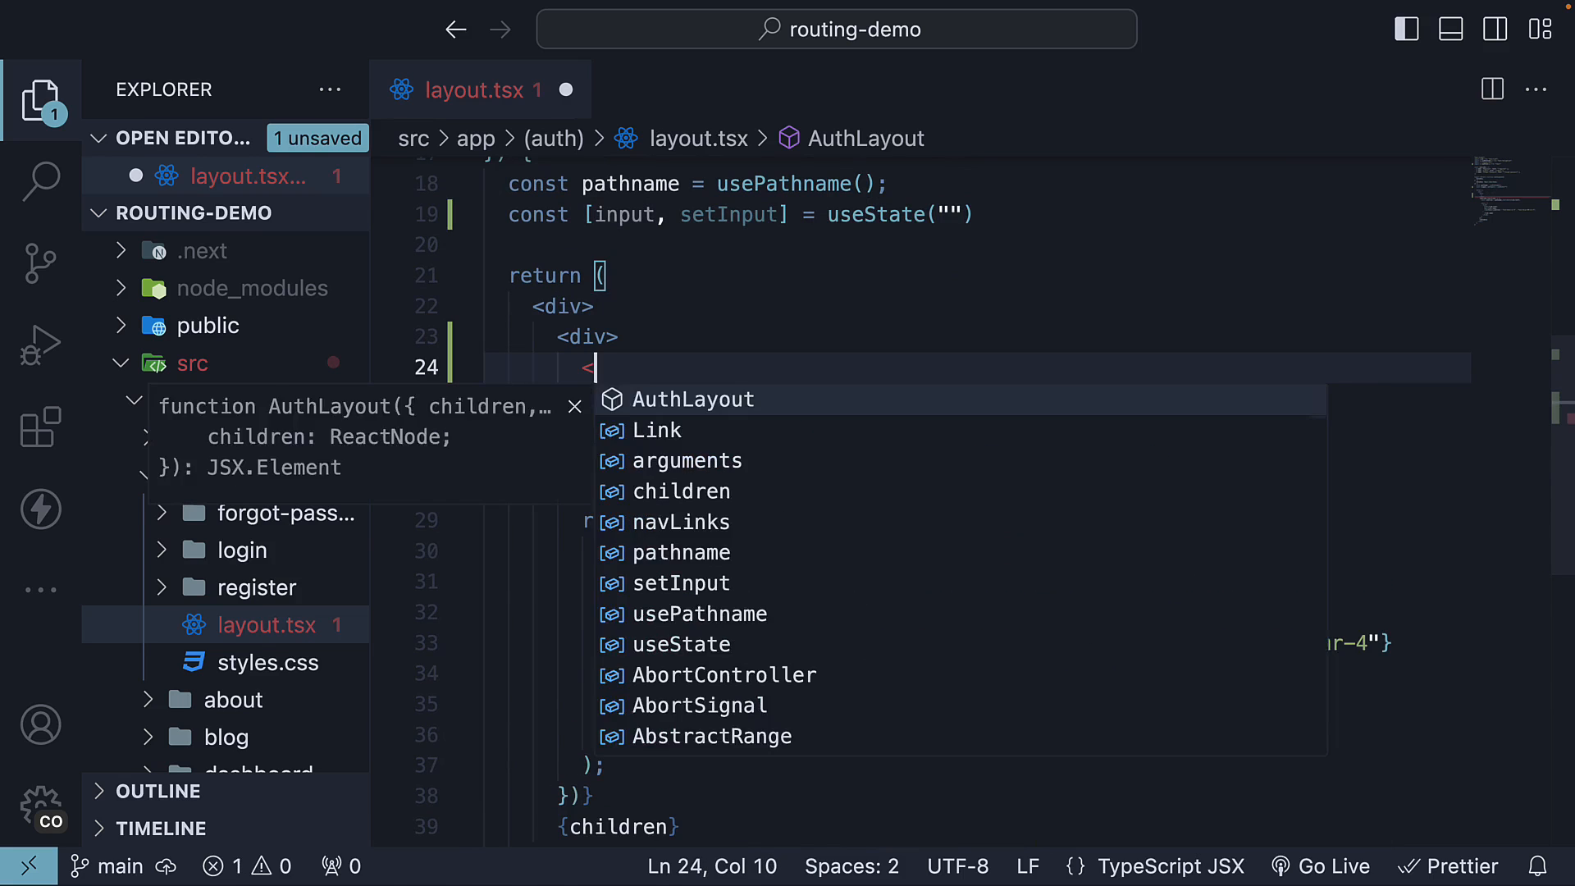
text(input />)
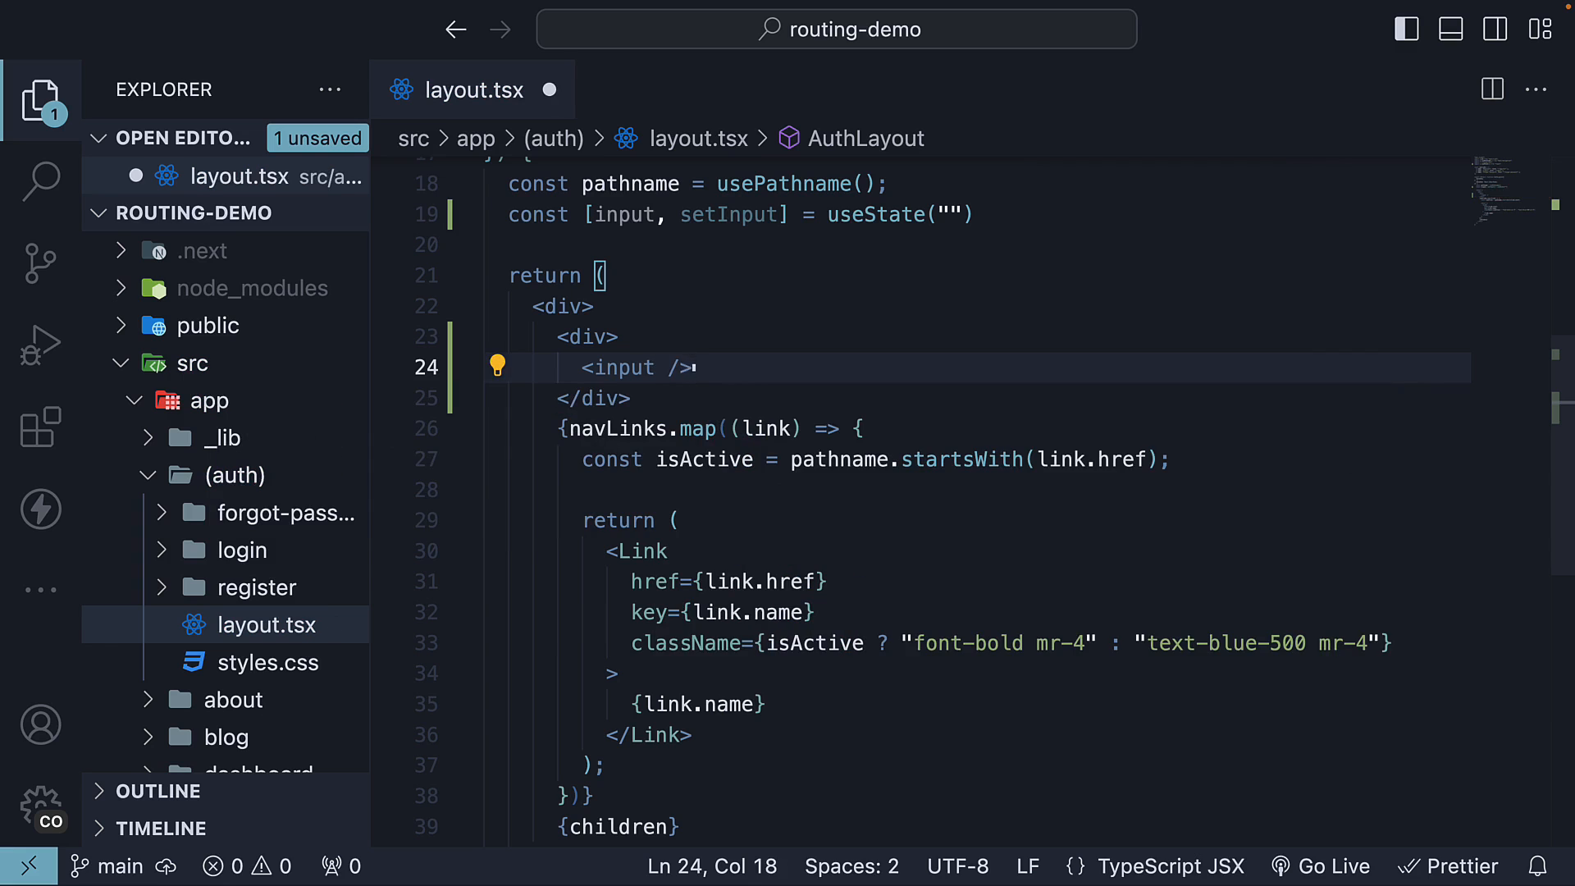
text(value={)
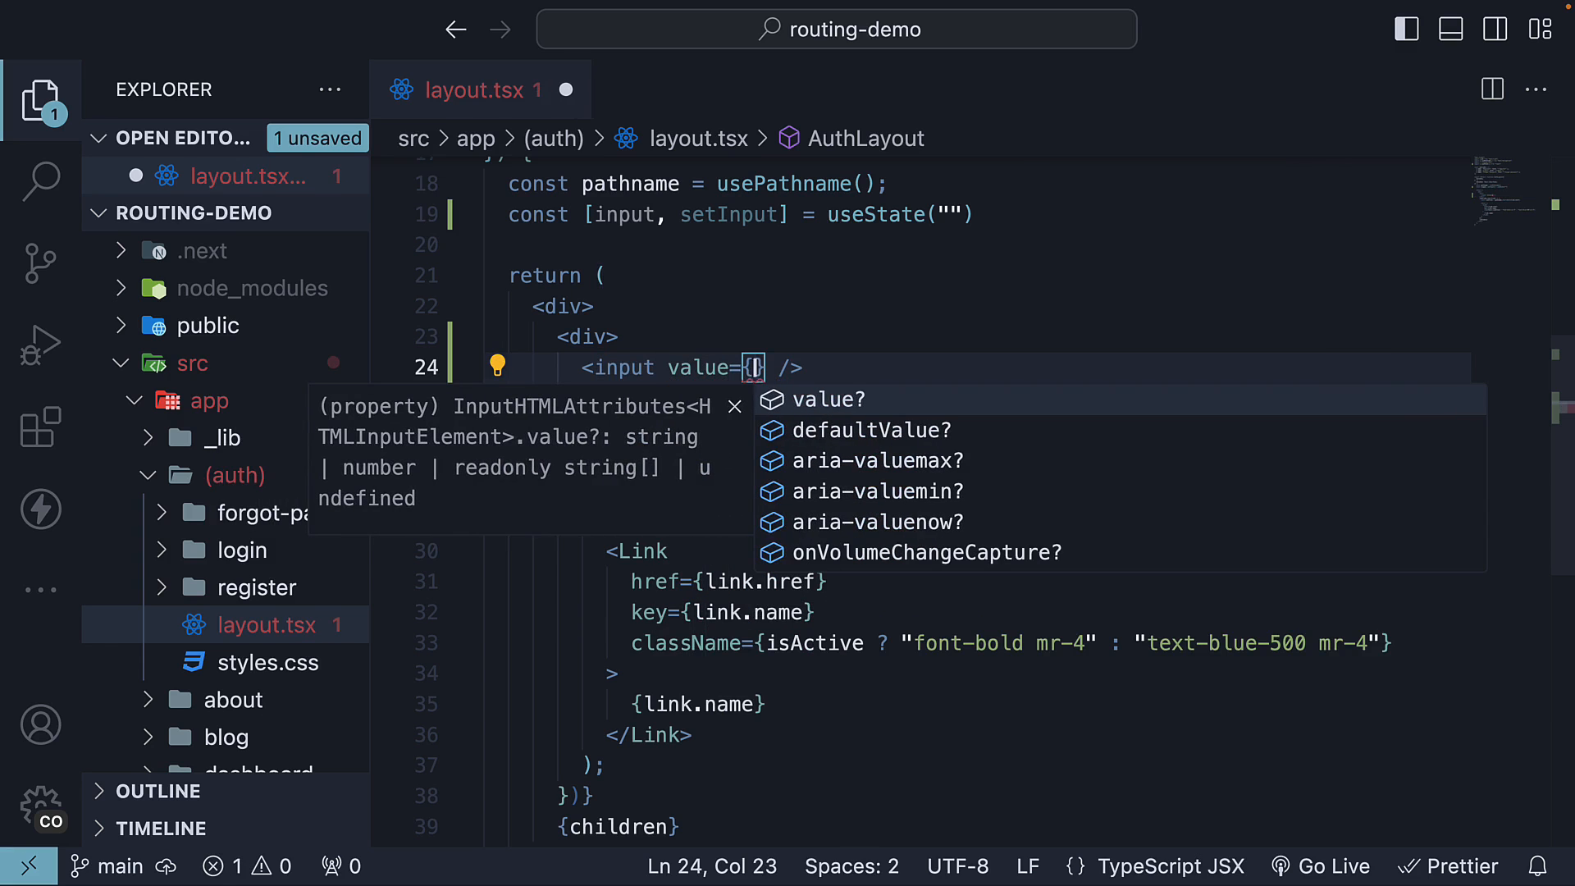
text(input} onChang)
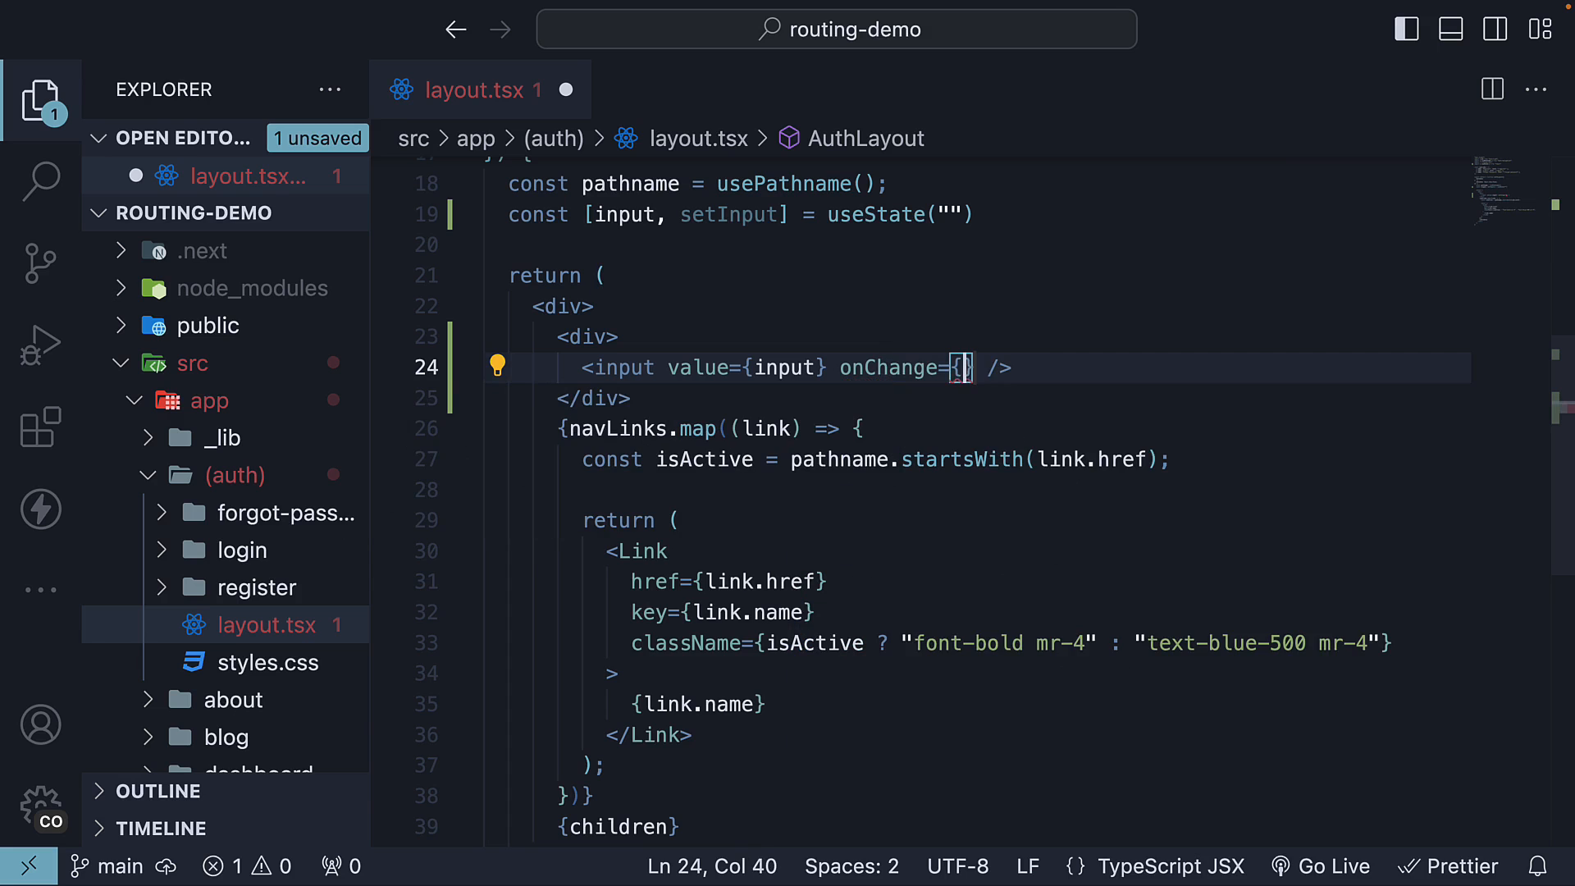
text(e => setI)
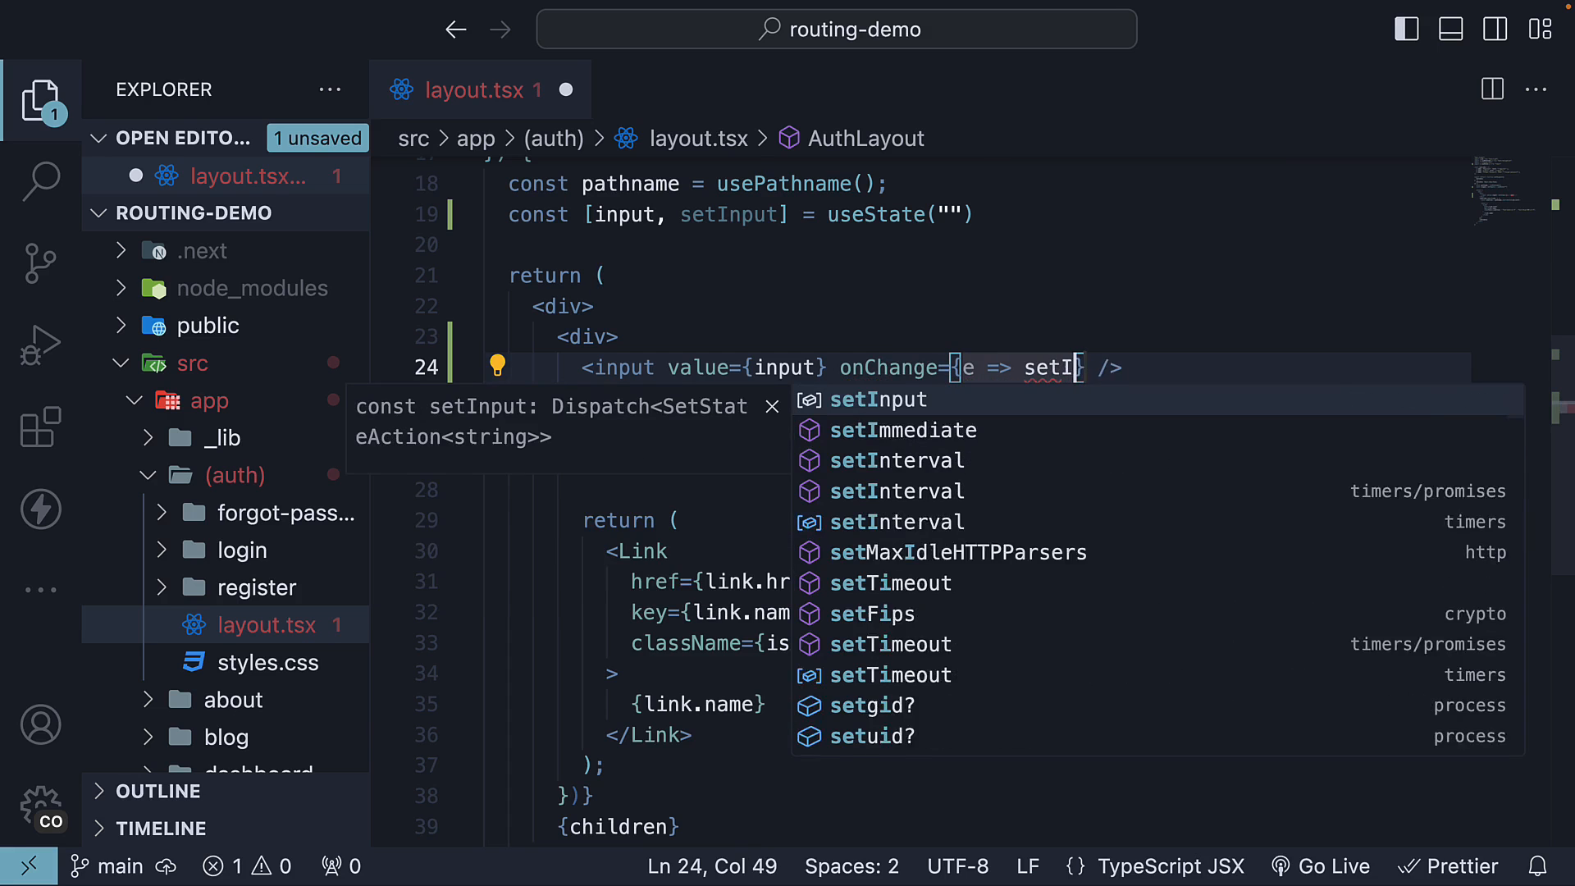
Step: Complete the onChange handler as setInput(e.target.value)
click(876, 399)
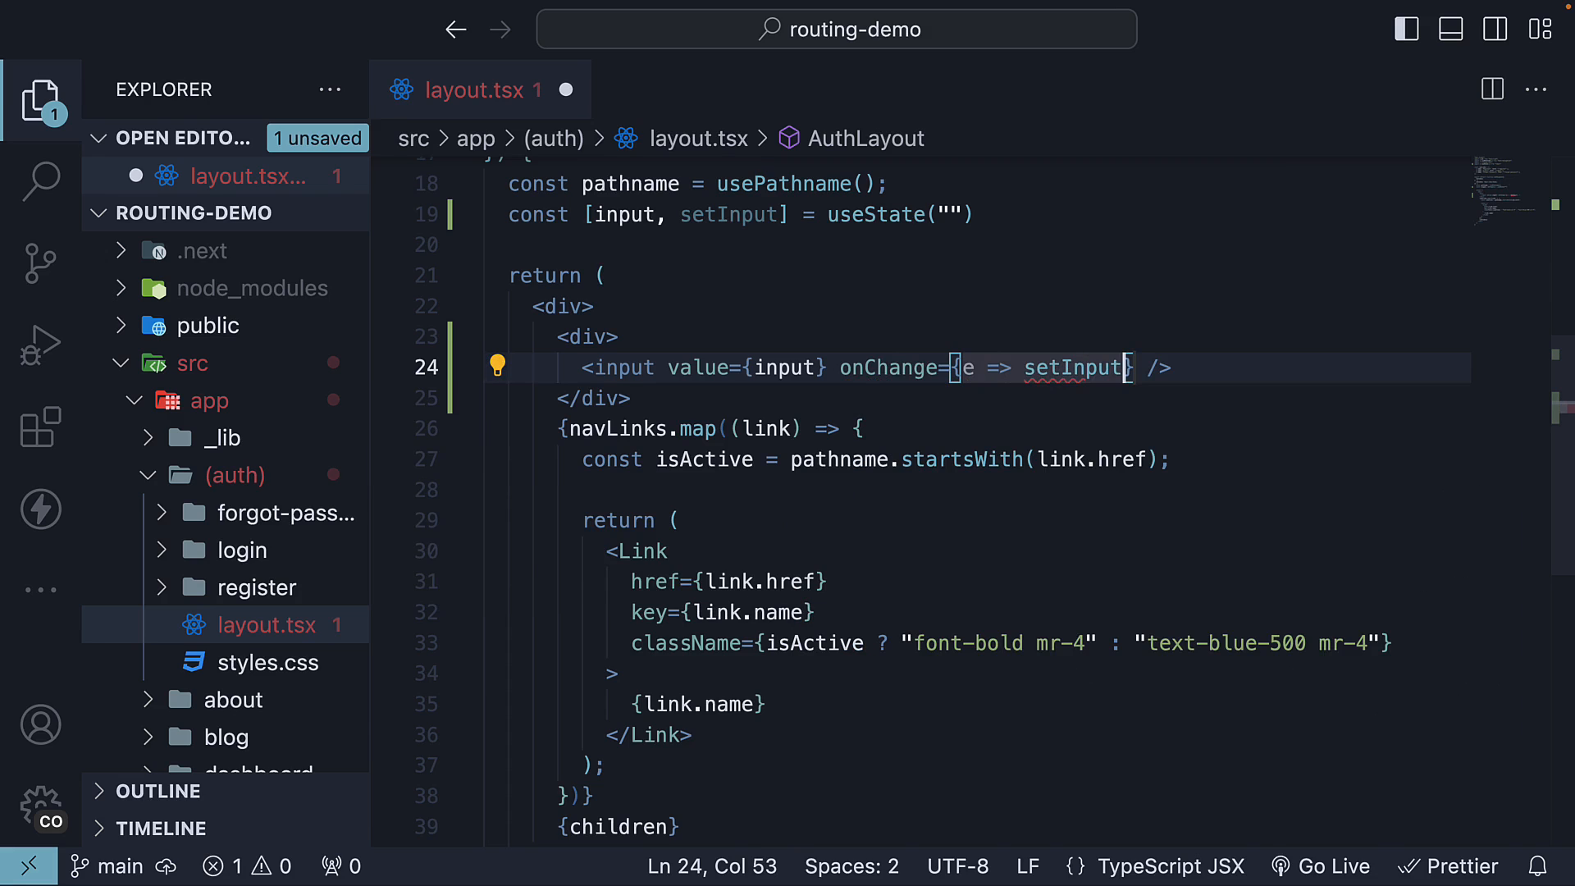
text(()
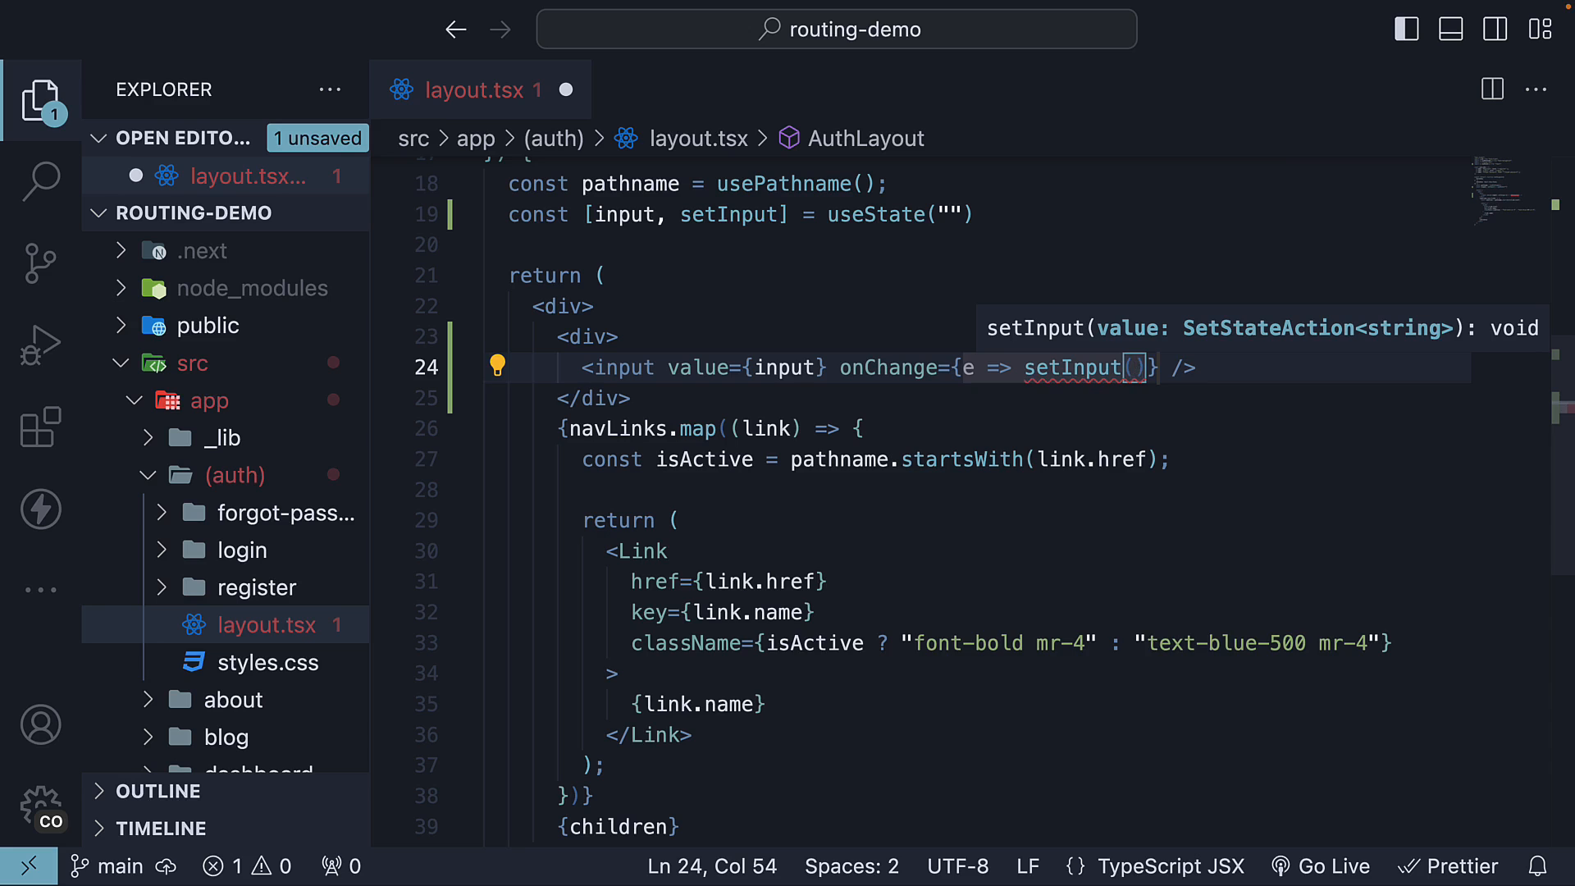
text(e.target.)
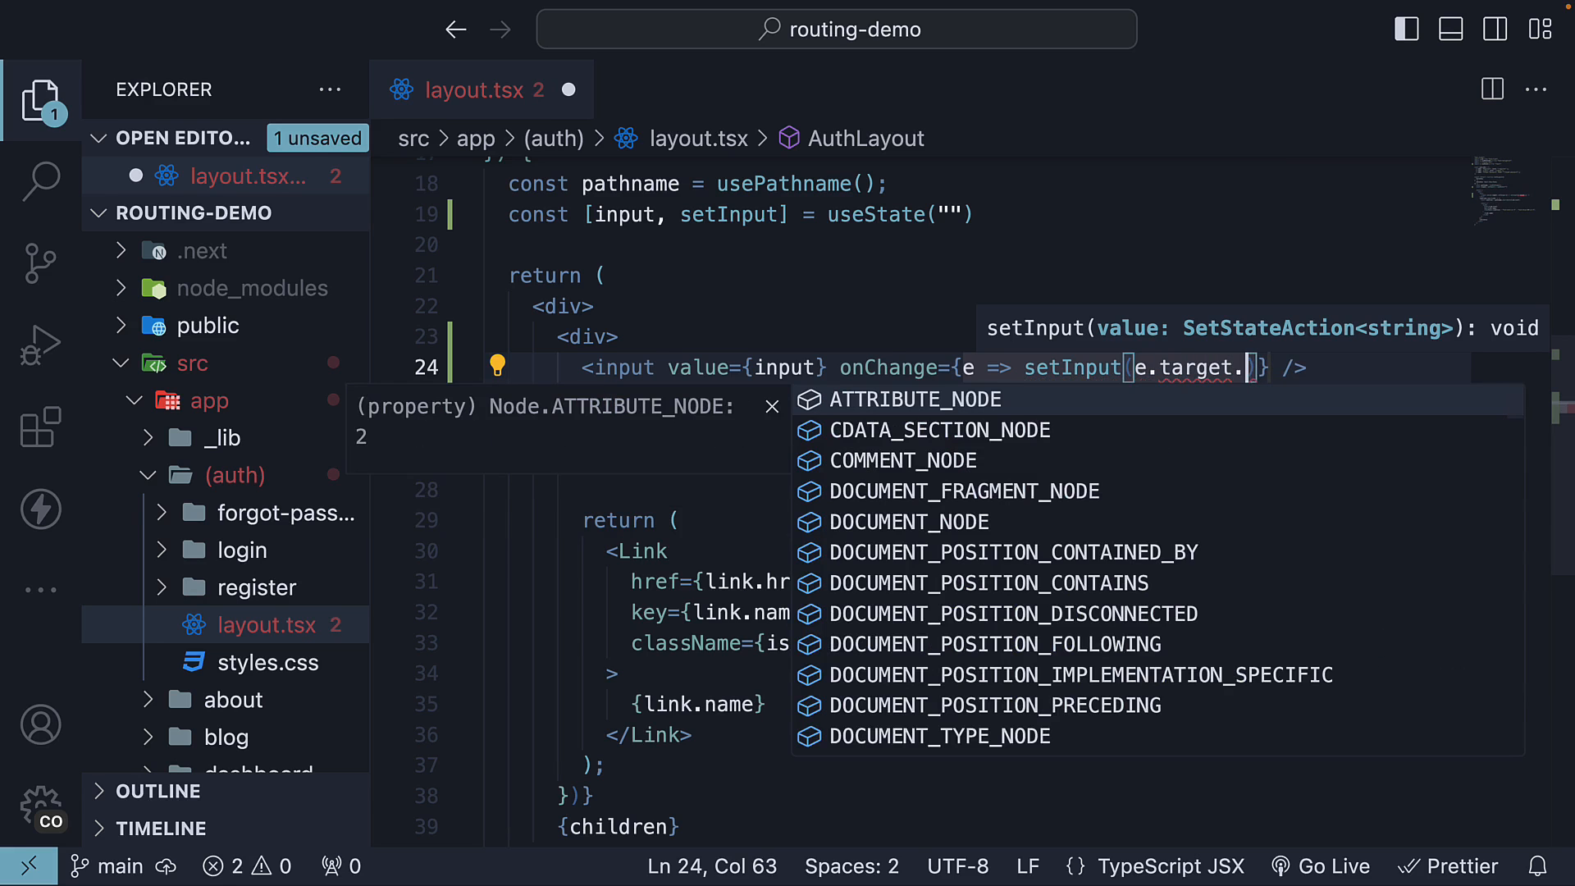
text(valu)
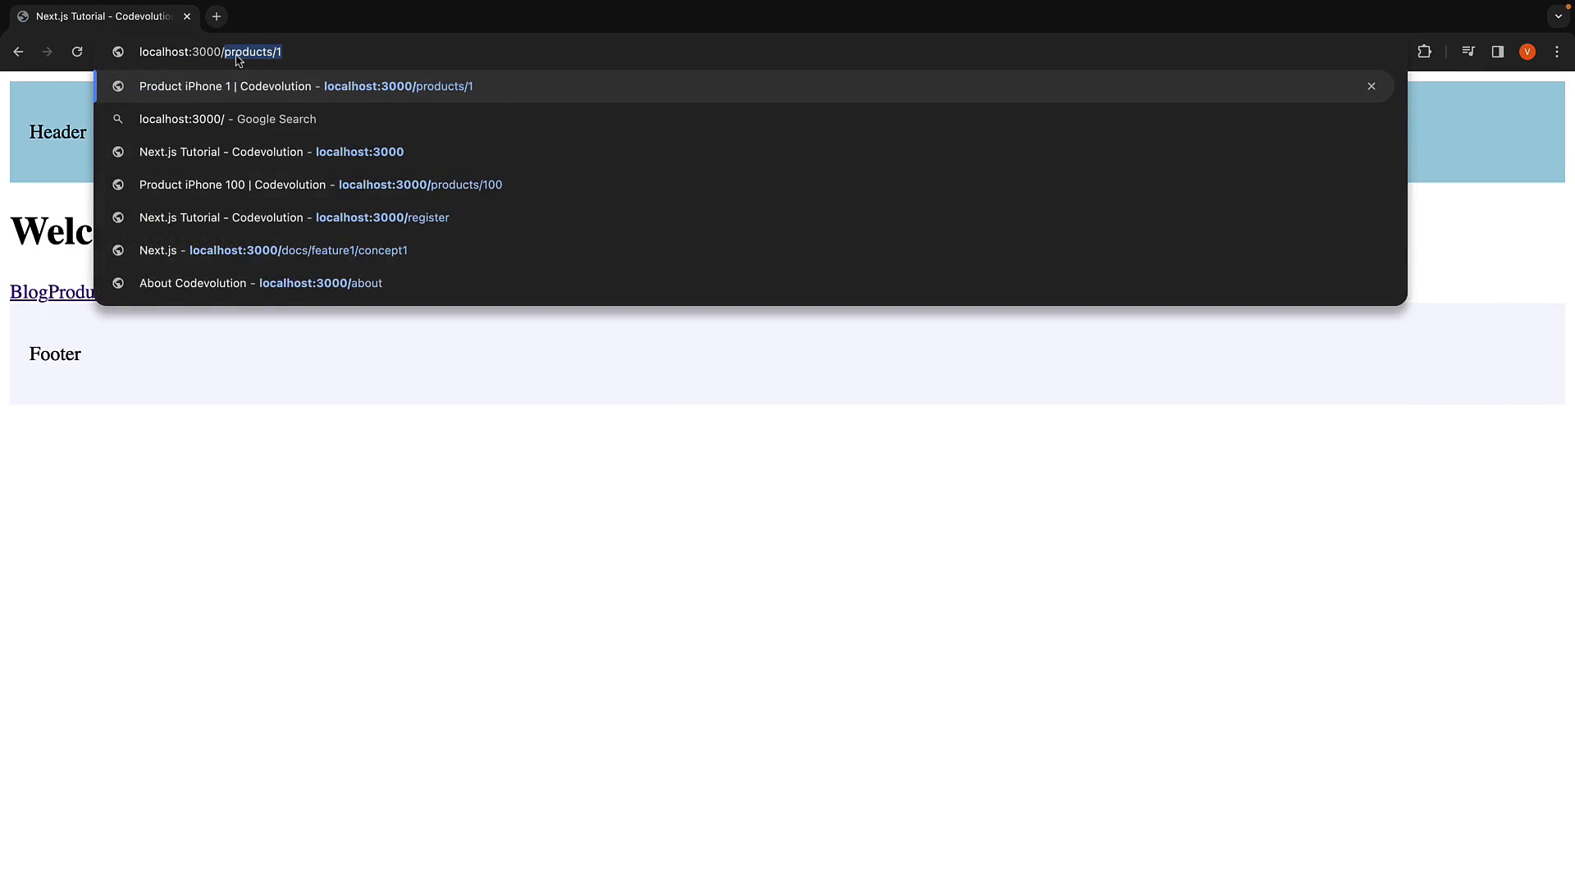
Step: Go to localhost:3000/register and enter Codevolution in the new text field
click(289, 217)
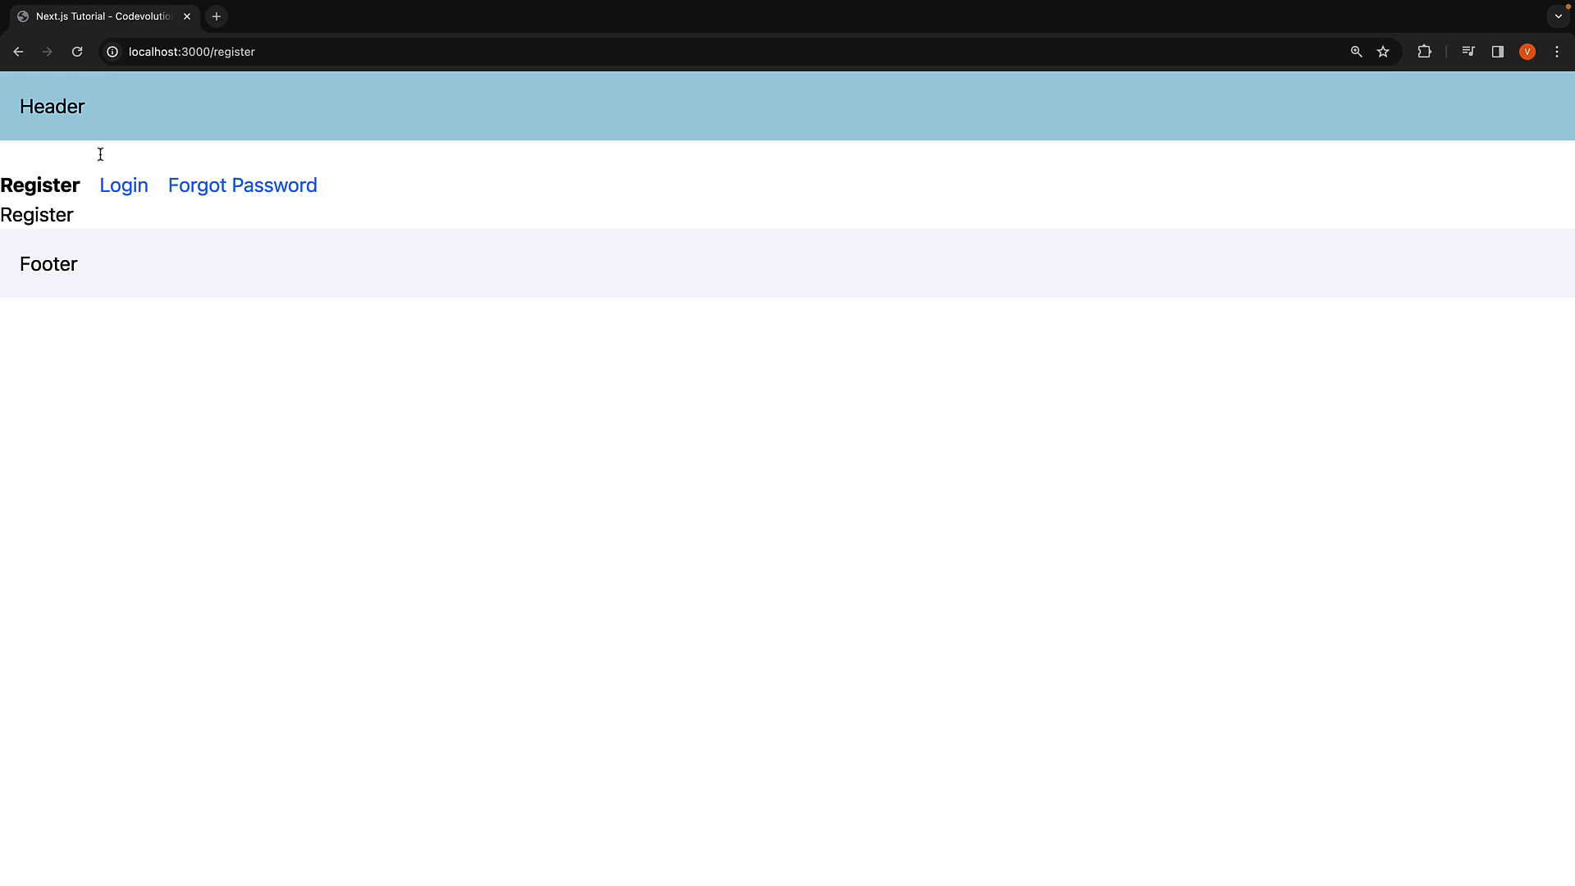
click(108, 154)
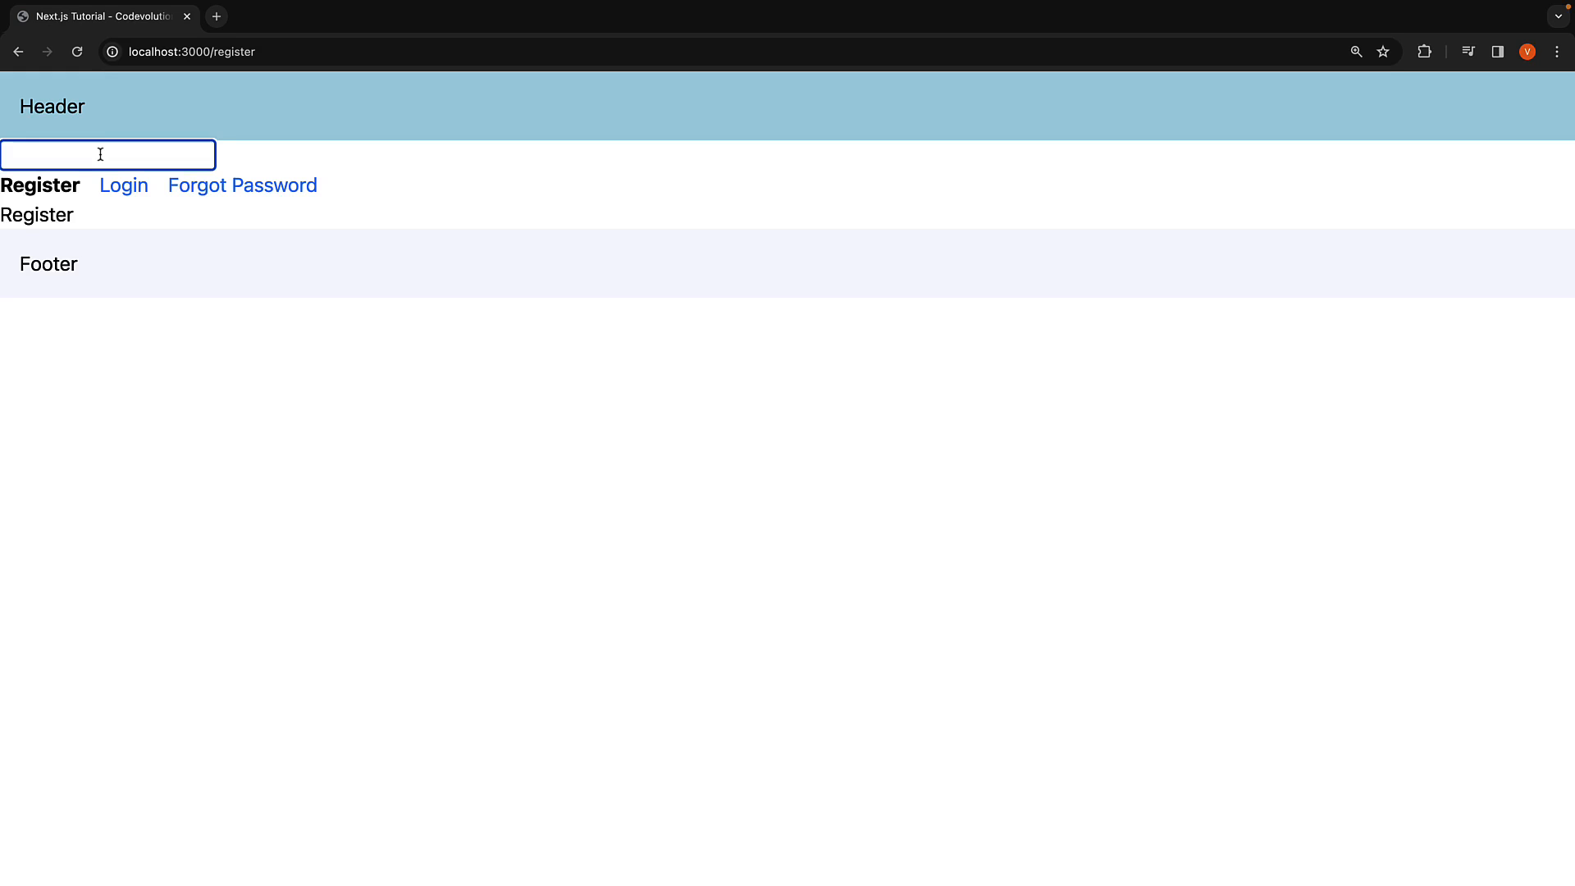
mouse_move(141, 248)
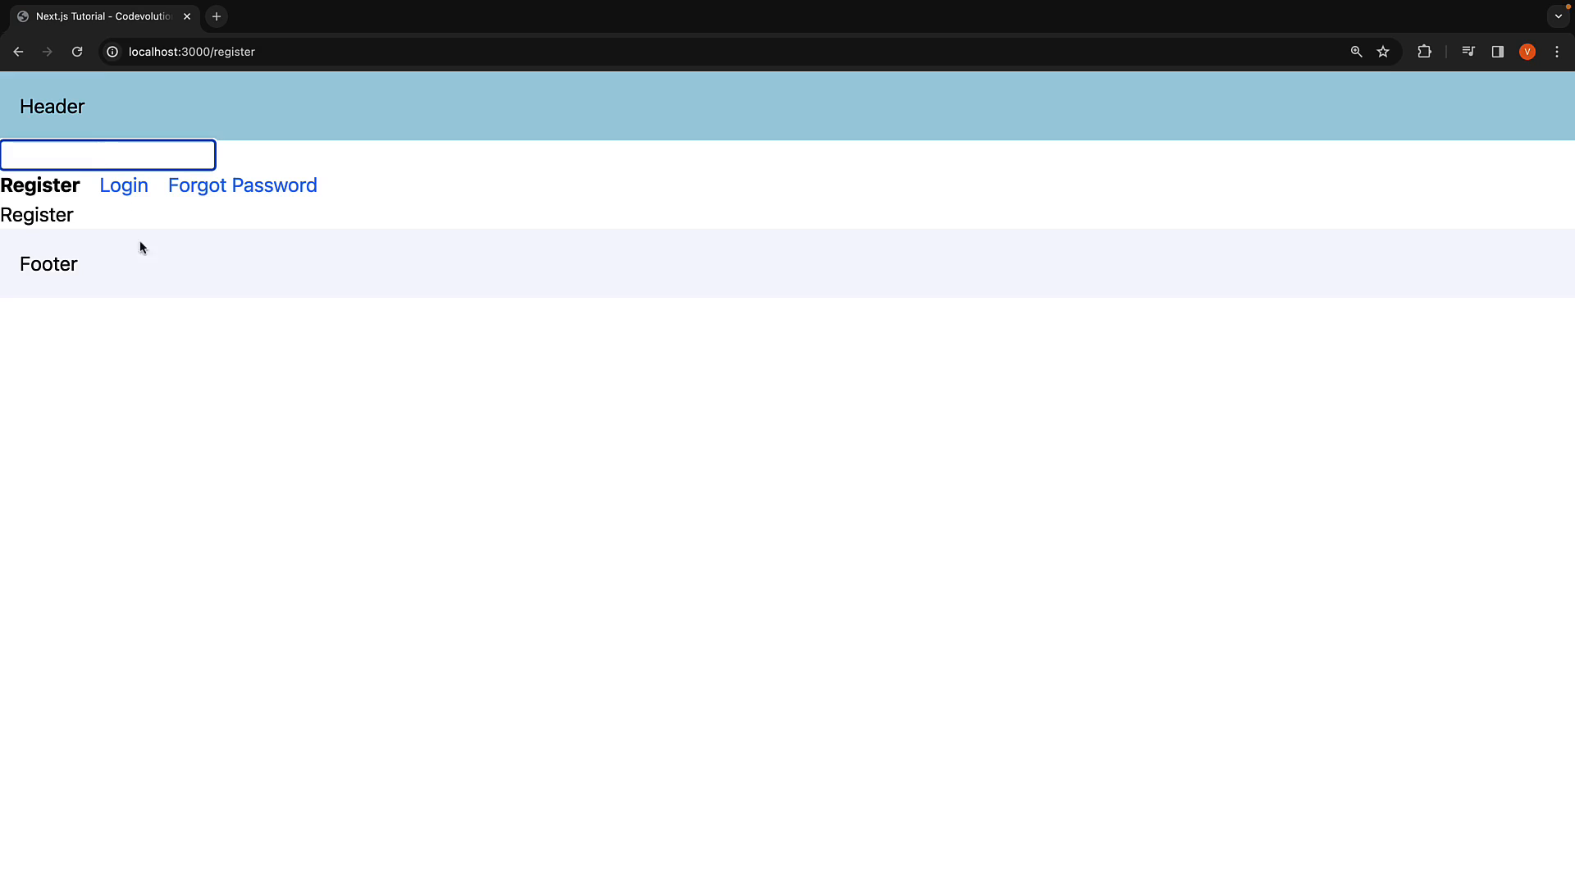
text(C)
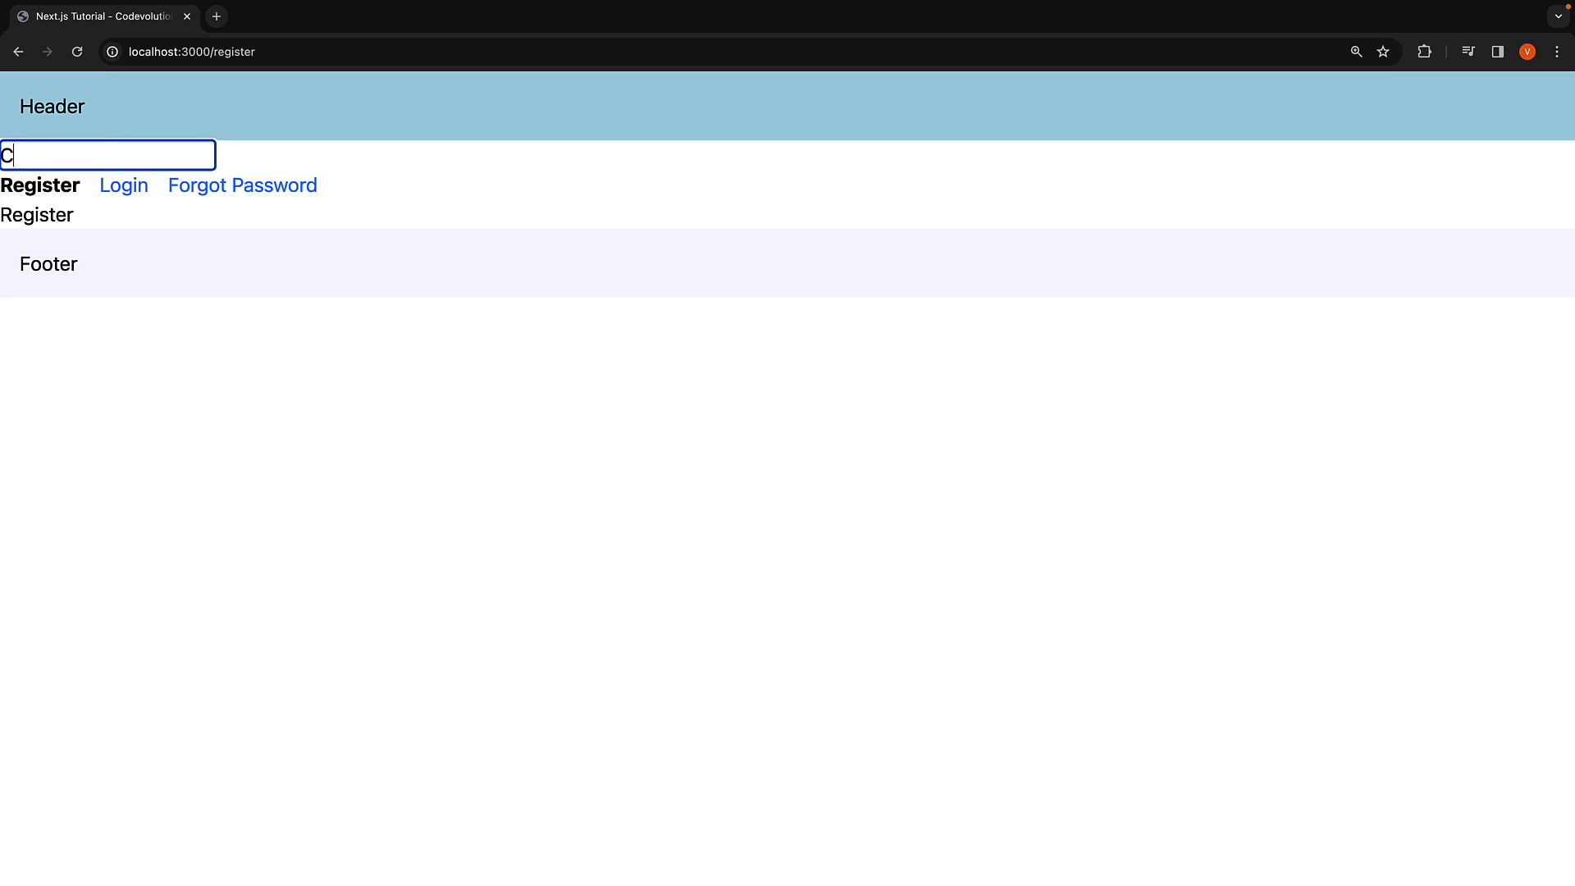
text(odevolution)
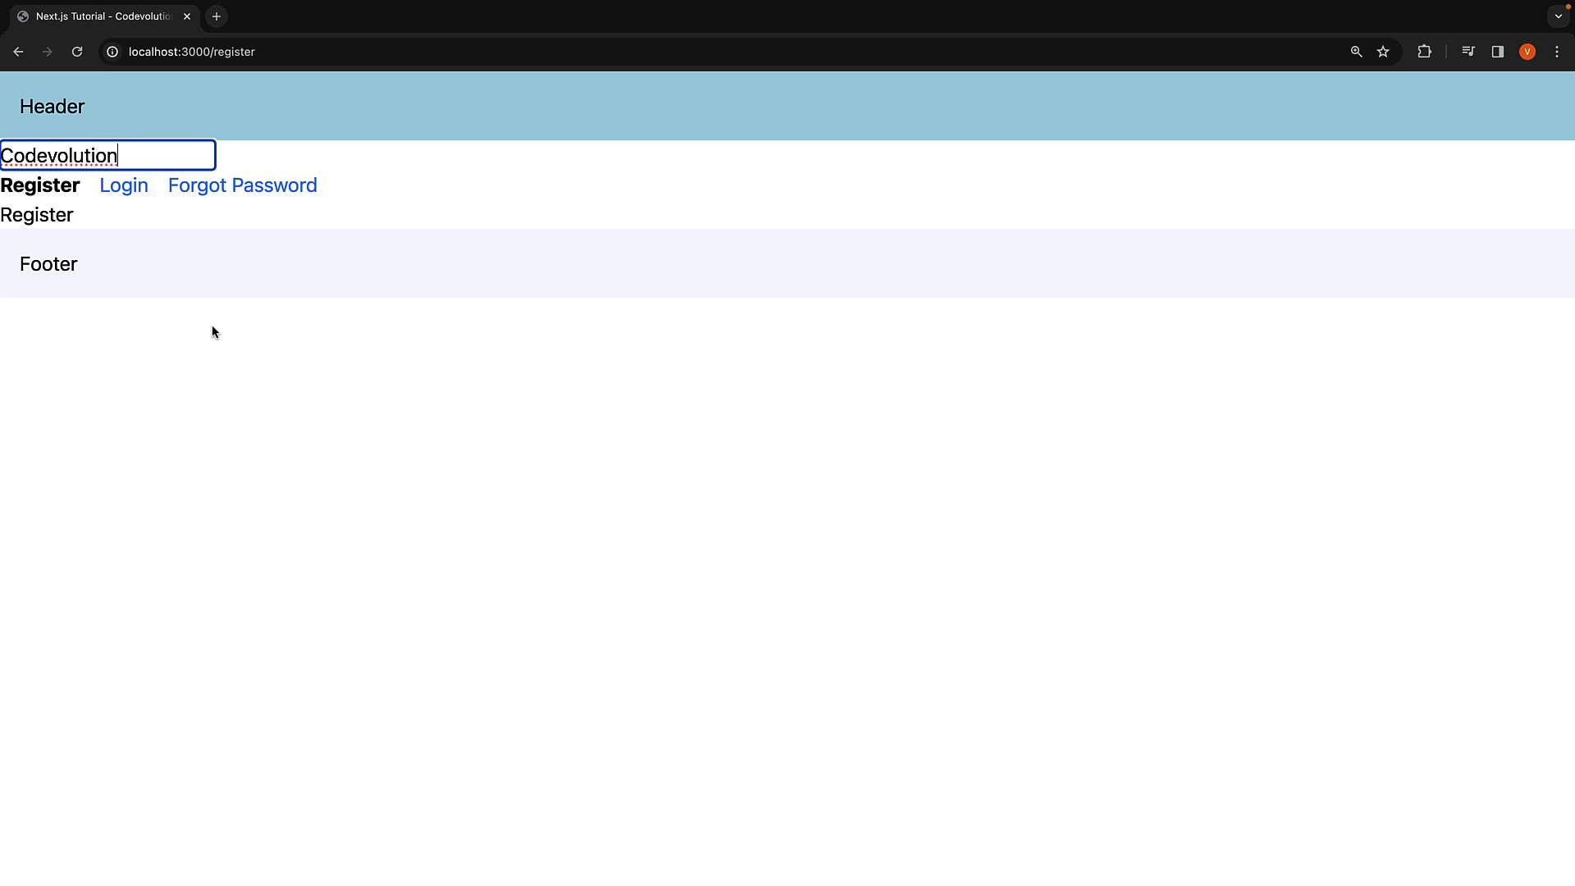
mouse_move(123, 186)
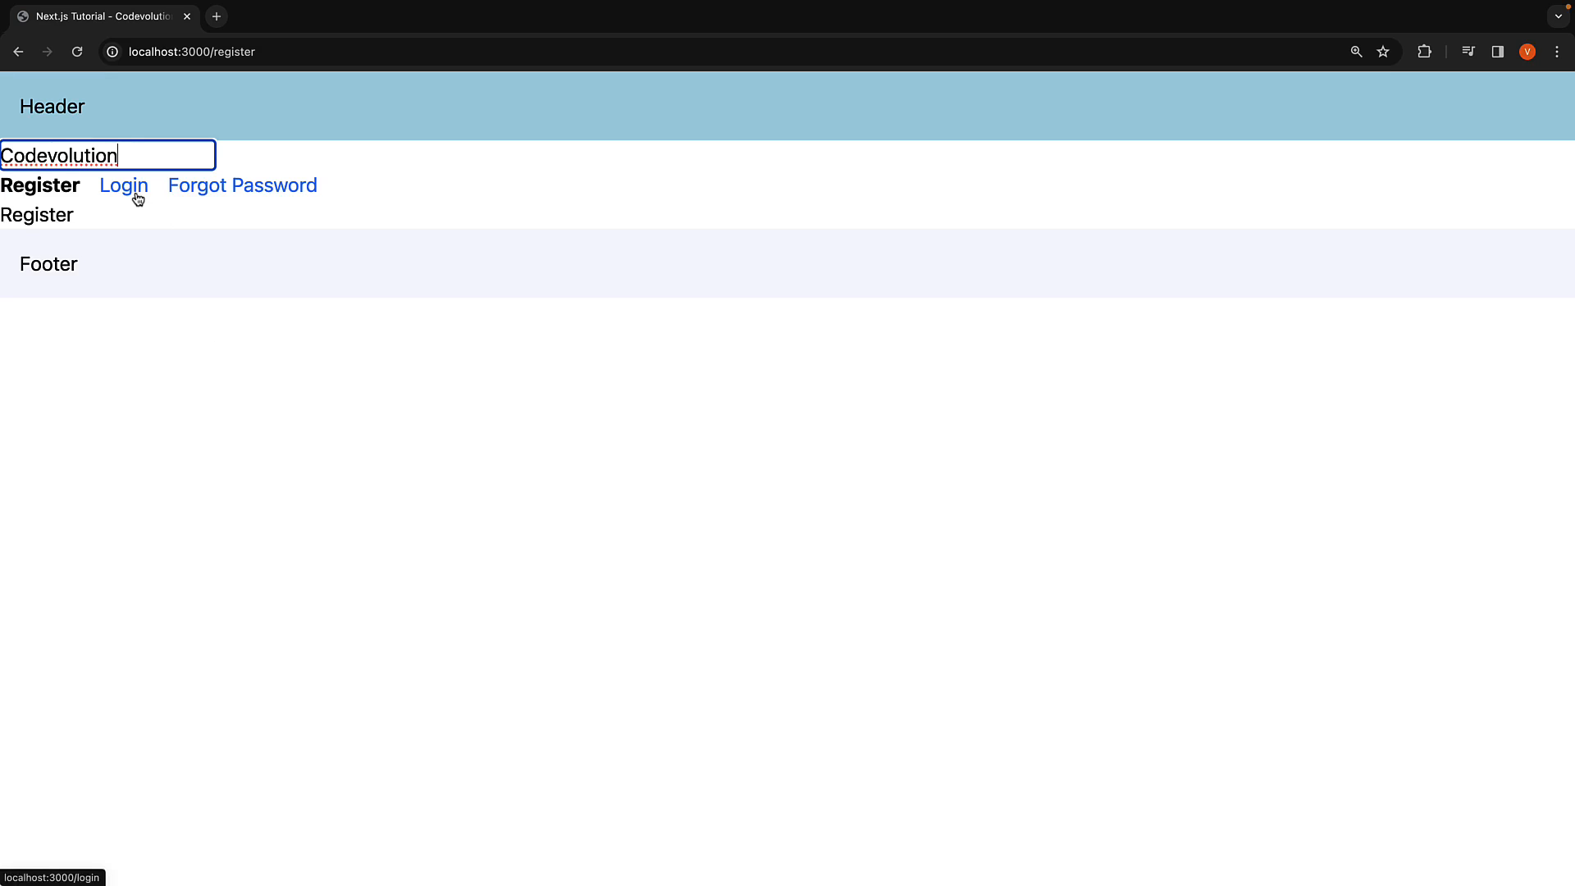
Step: Navigate to the login page and see the input still holds Codevolution
click(123, 186)
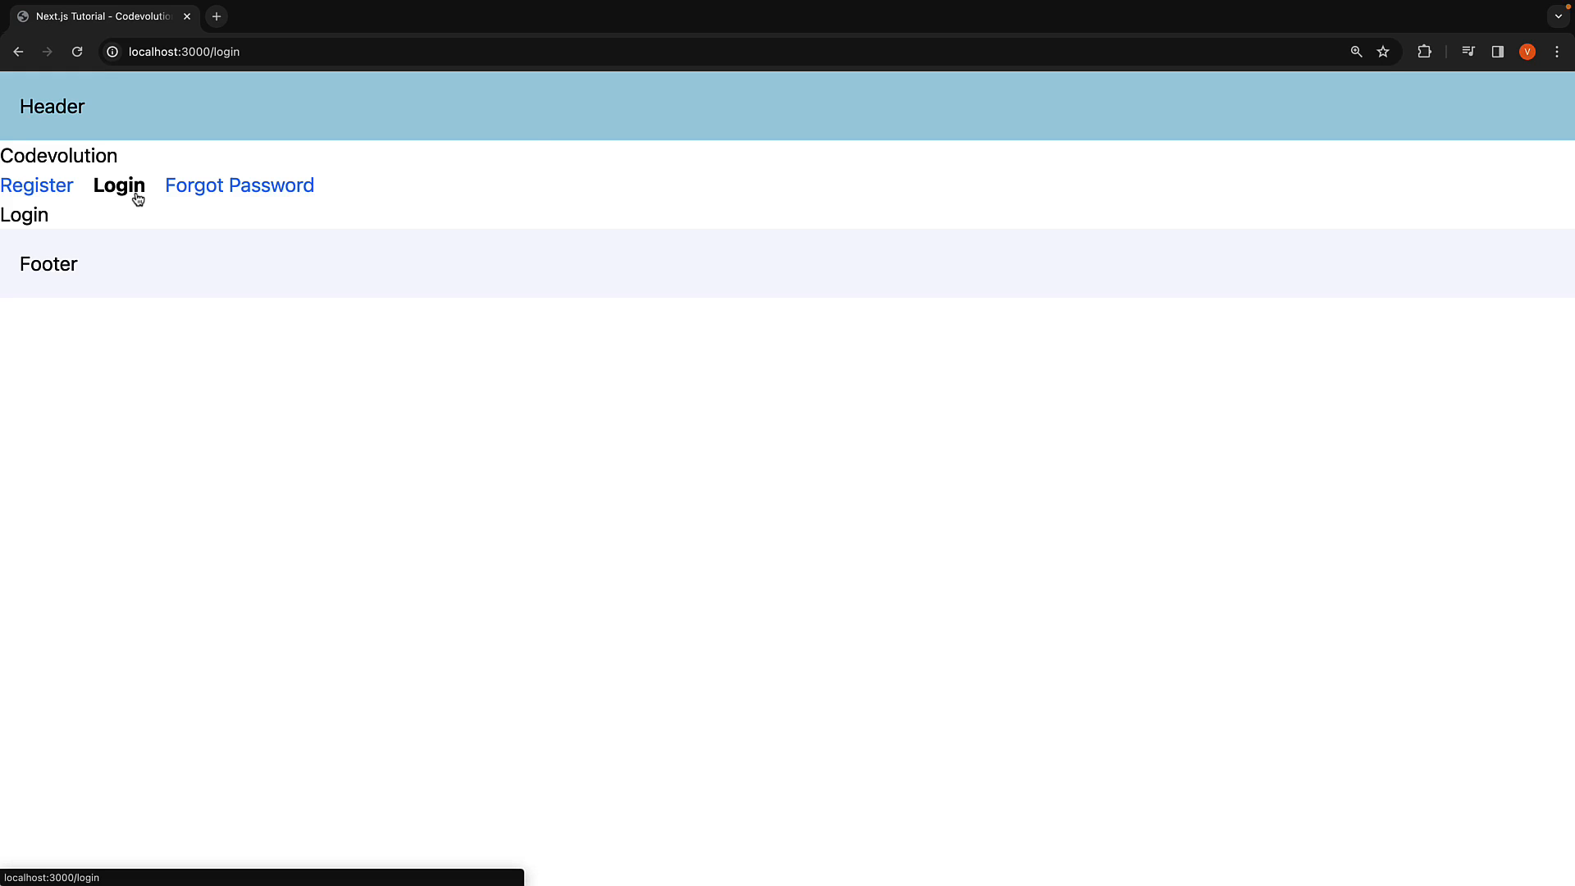
mouse_move(108, 164)
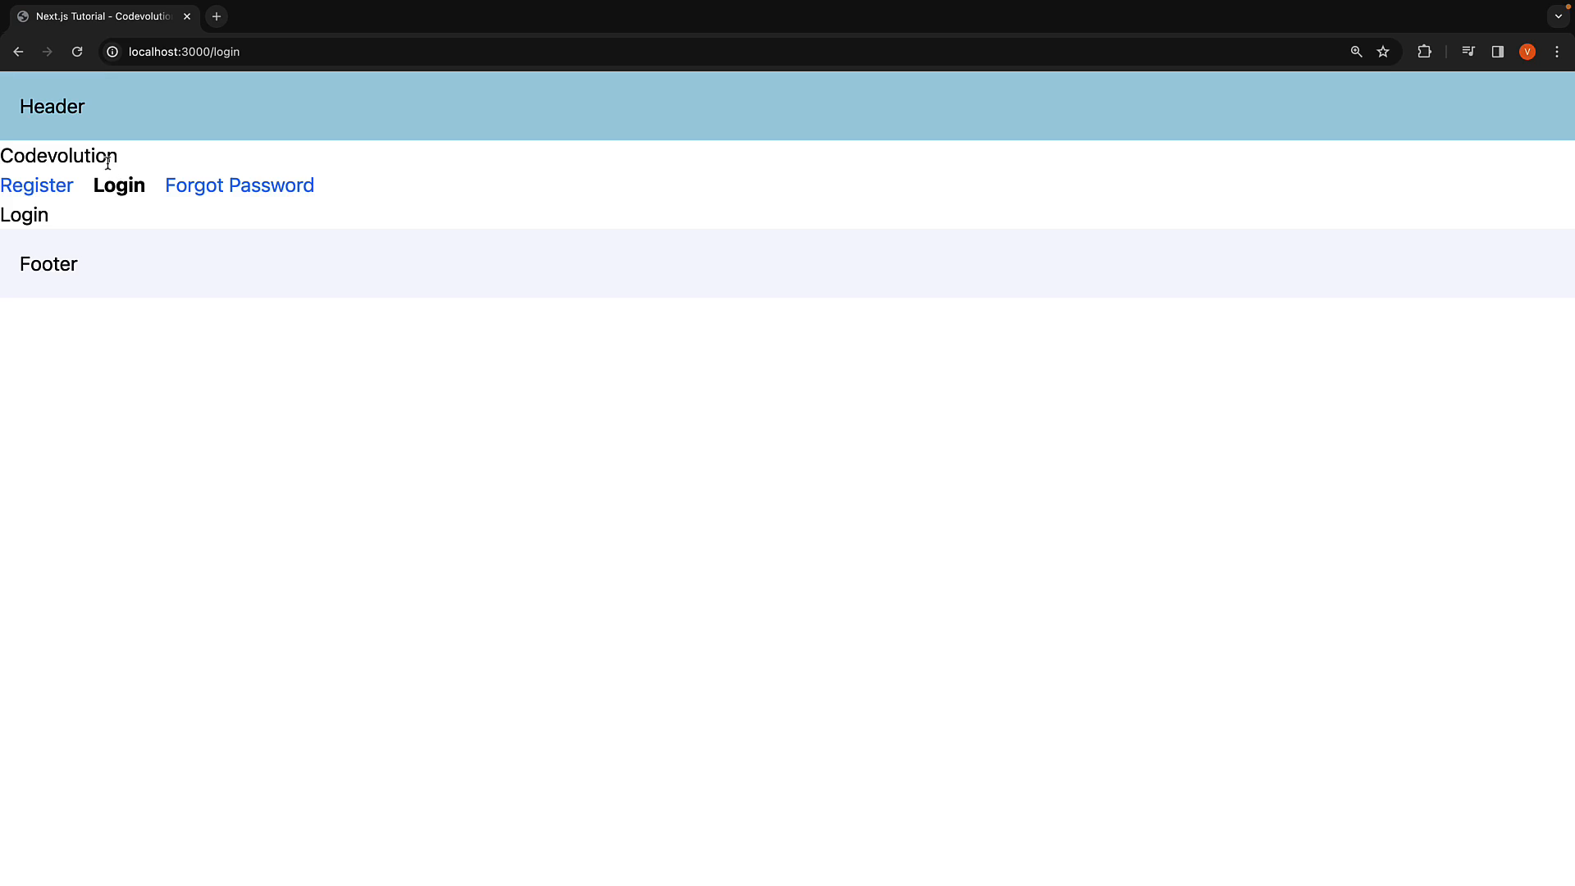
mouse_move(141, 152)
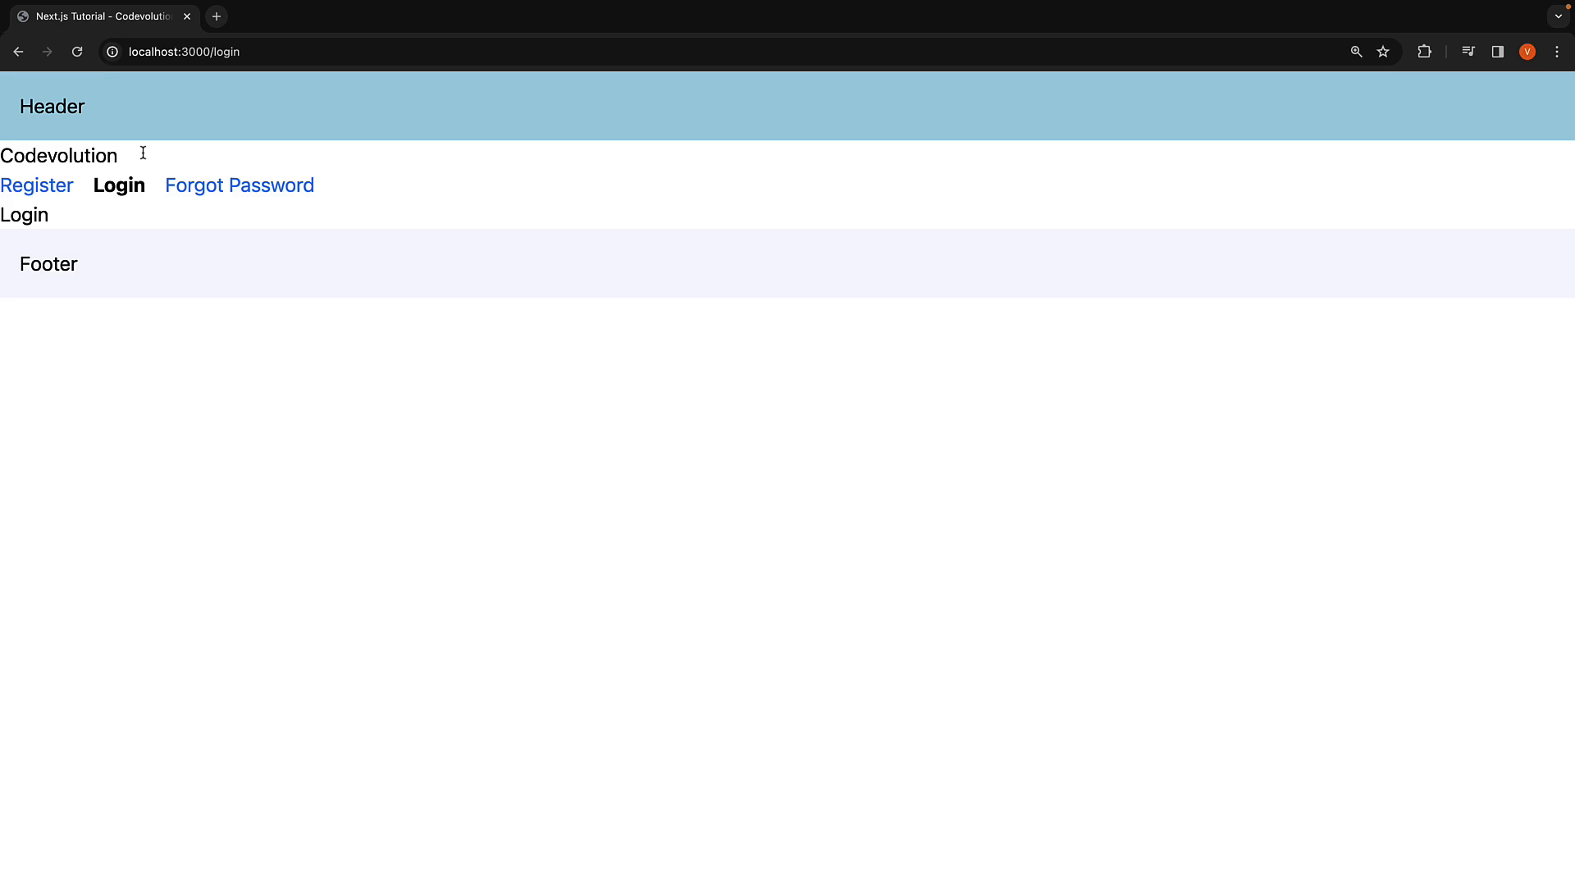
mouse_move(158, 258)
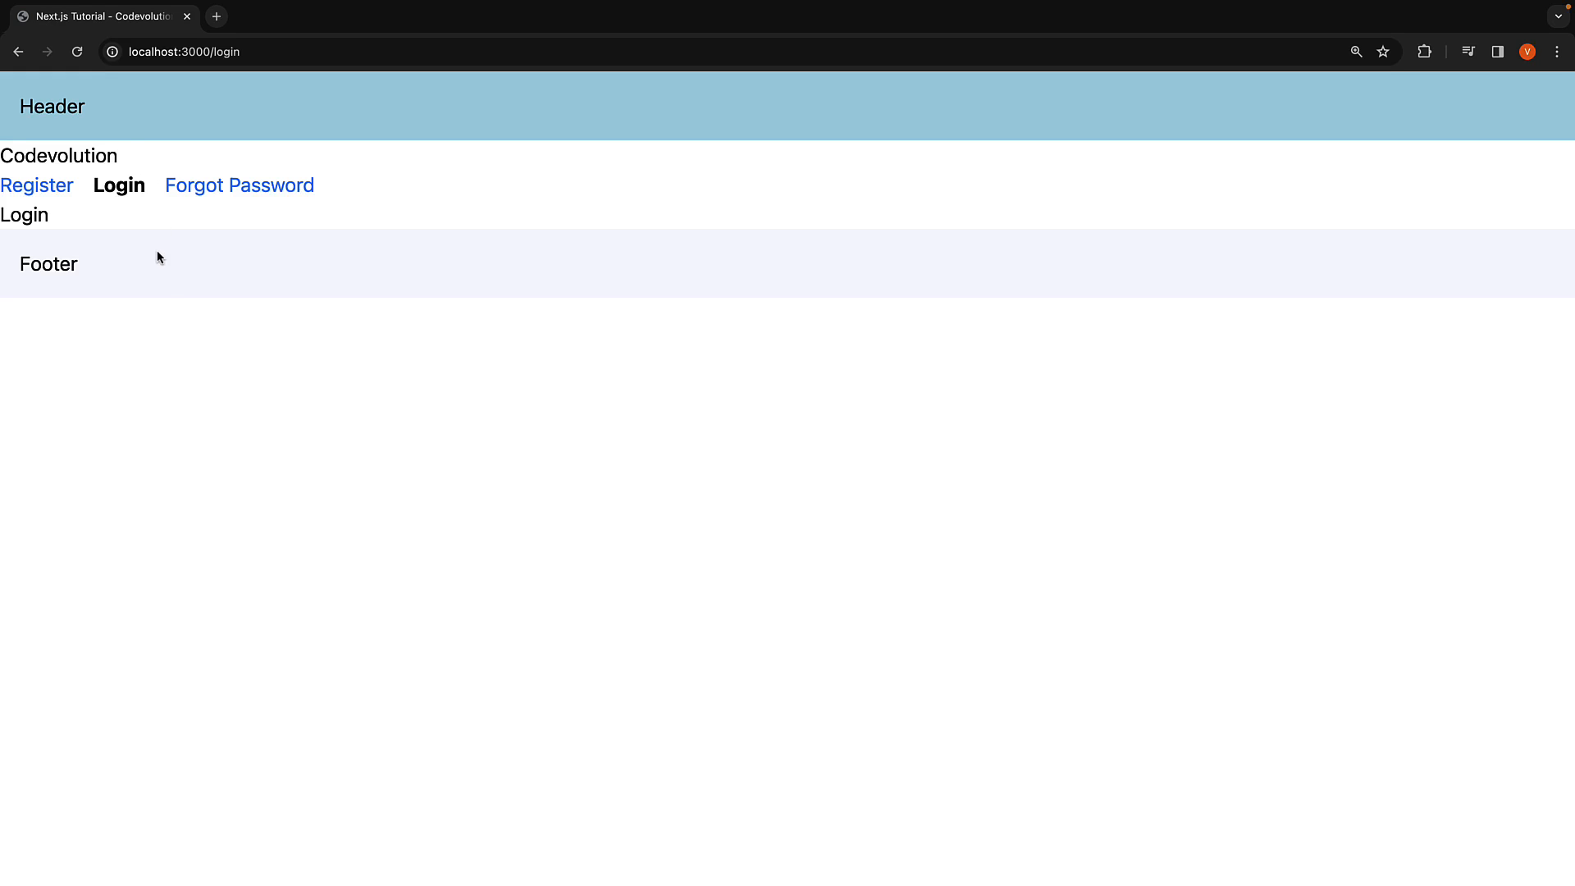
mouse_move(131, 219)
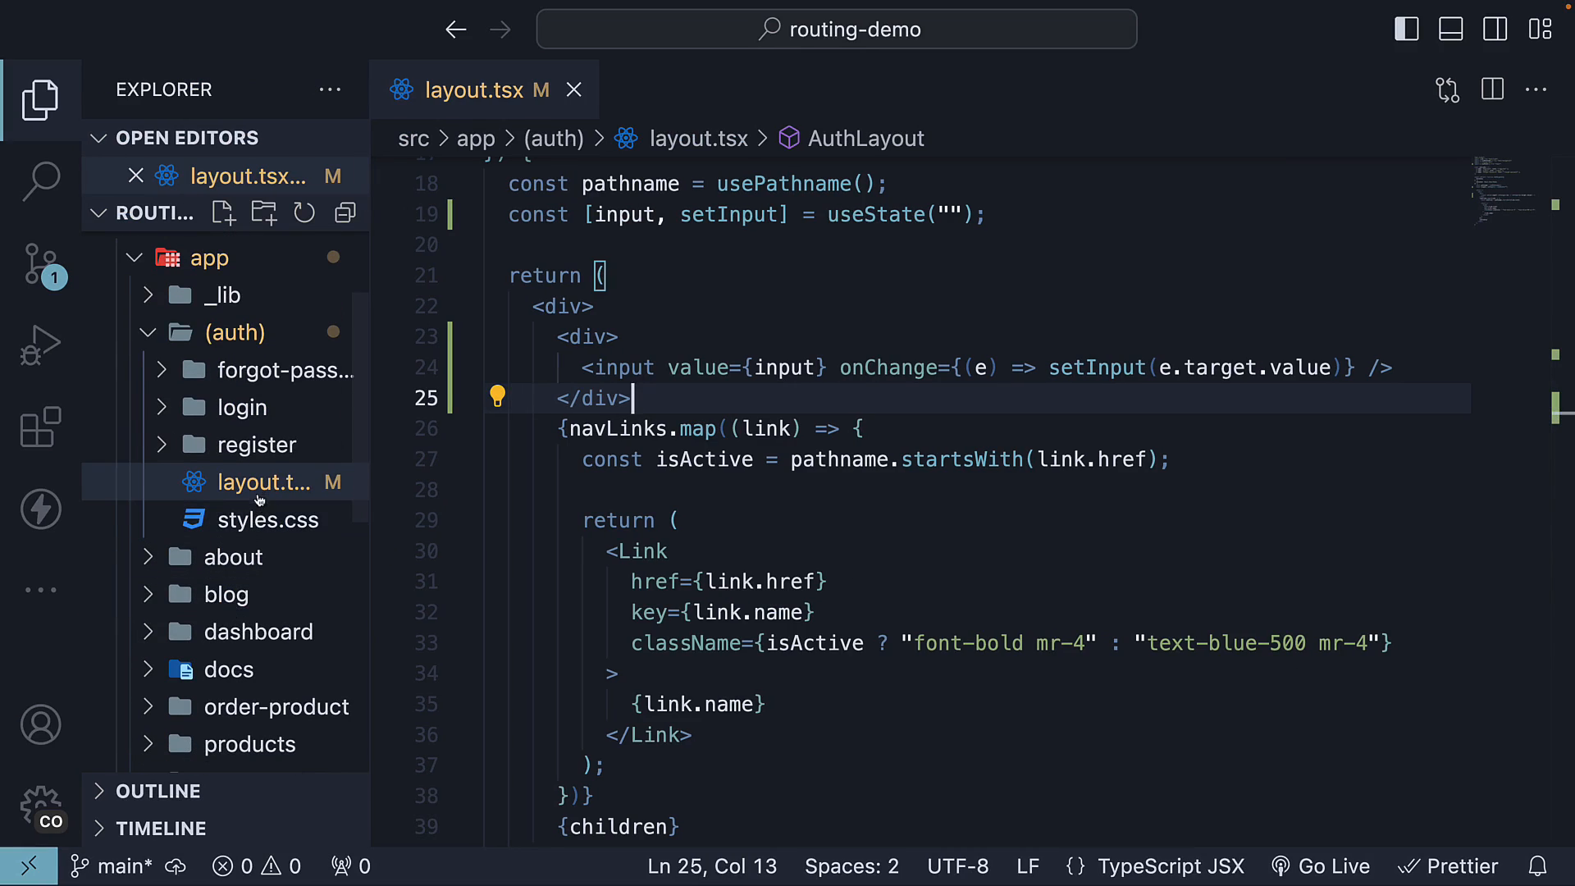
Step: Rename the (auth) group's layout.tsx to template.tsx via the Explorer context menu
click(260, 482)
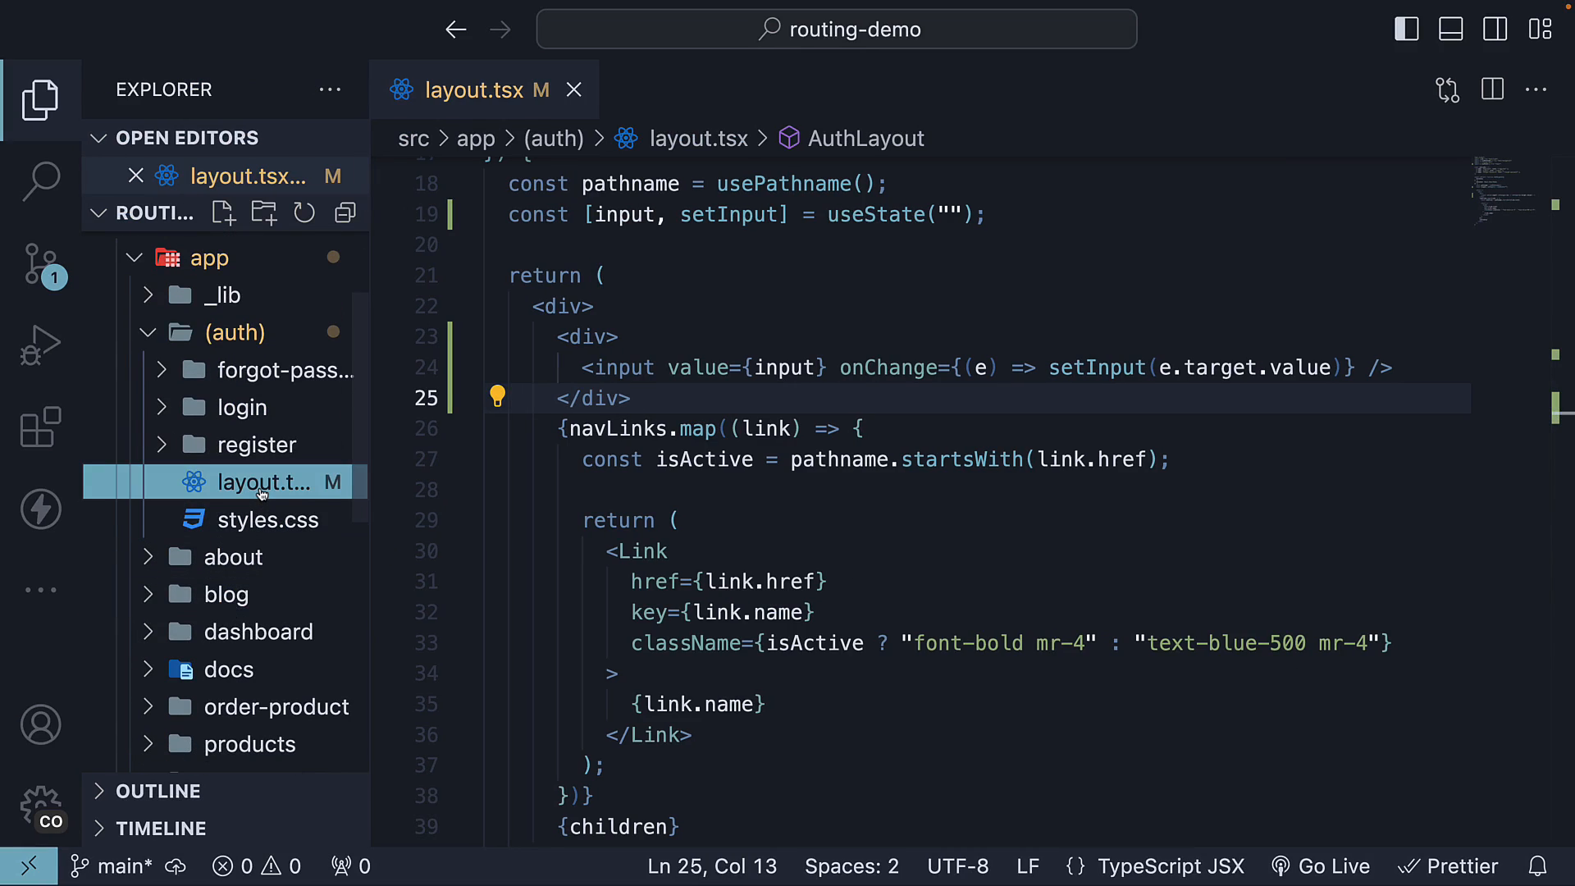
right_click(260, 480)
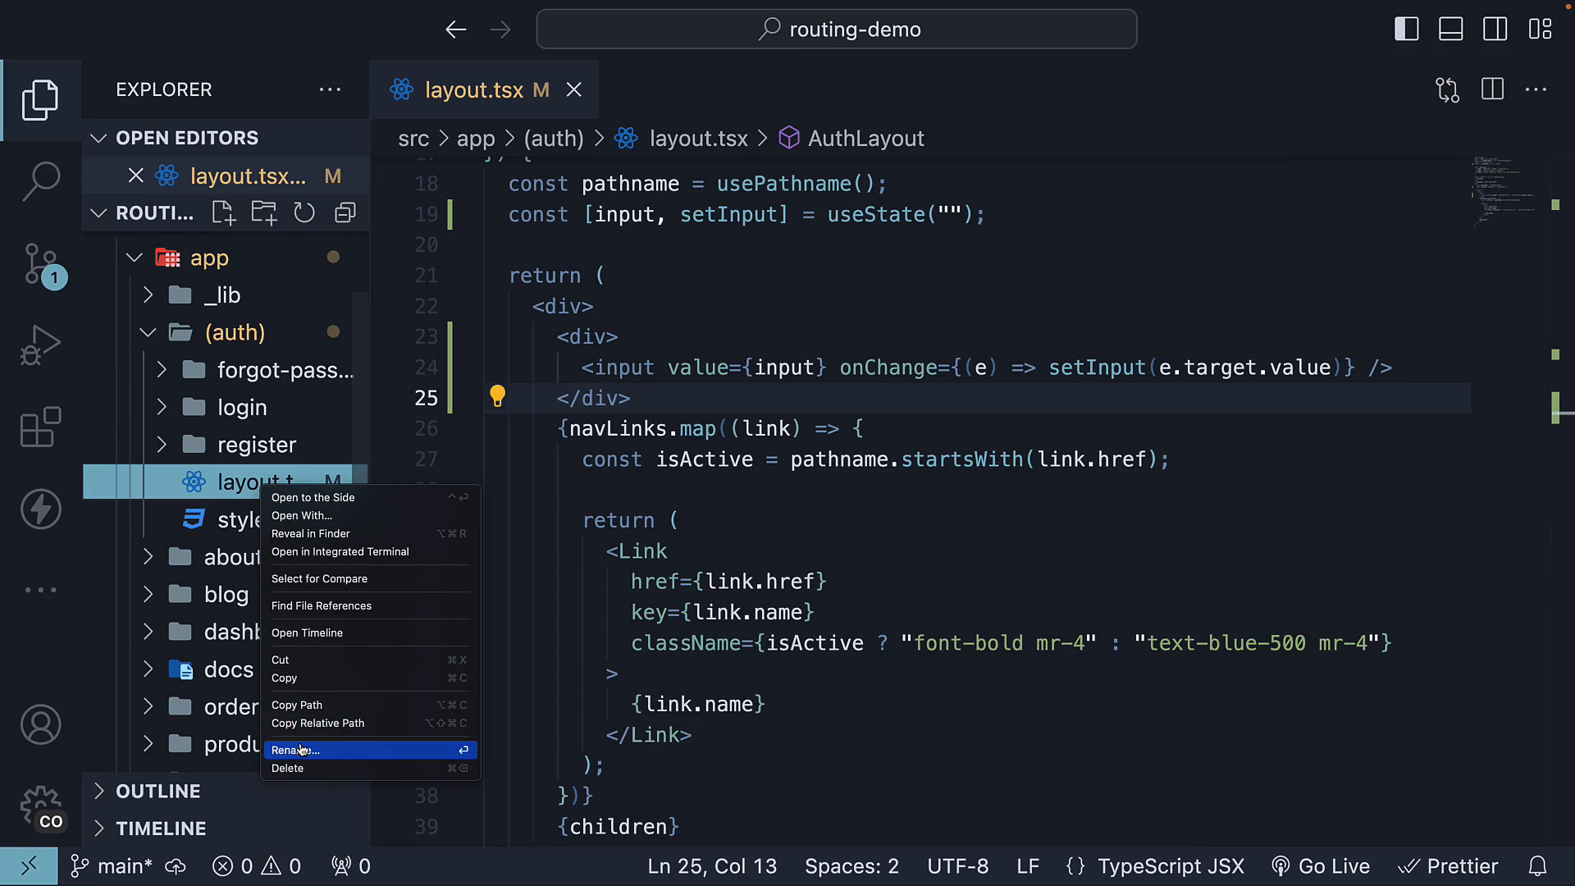
click(295, 749)
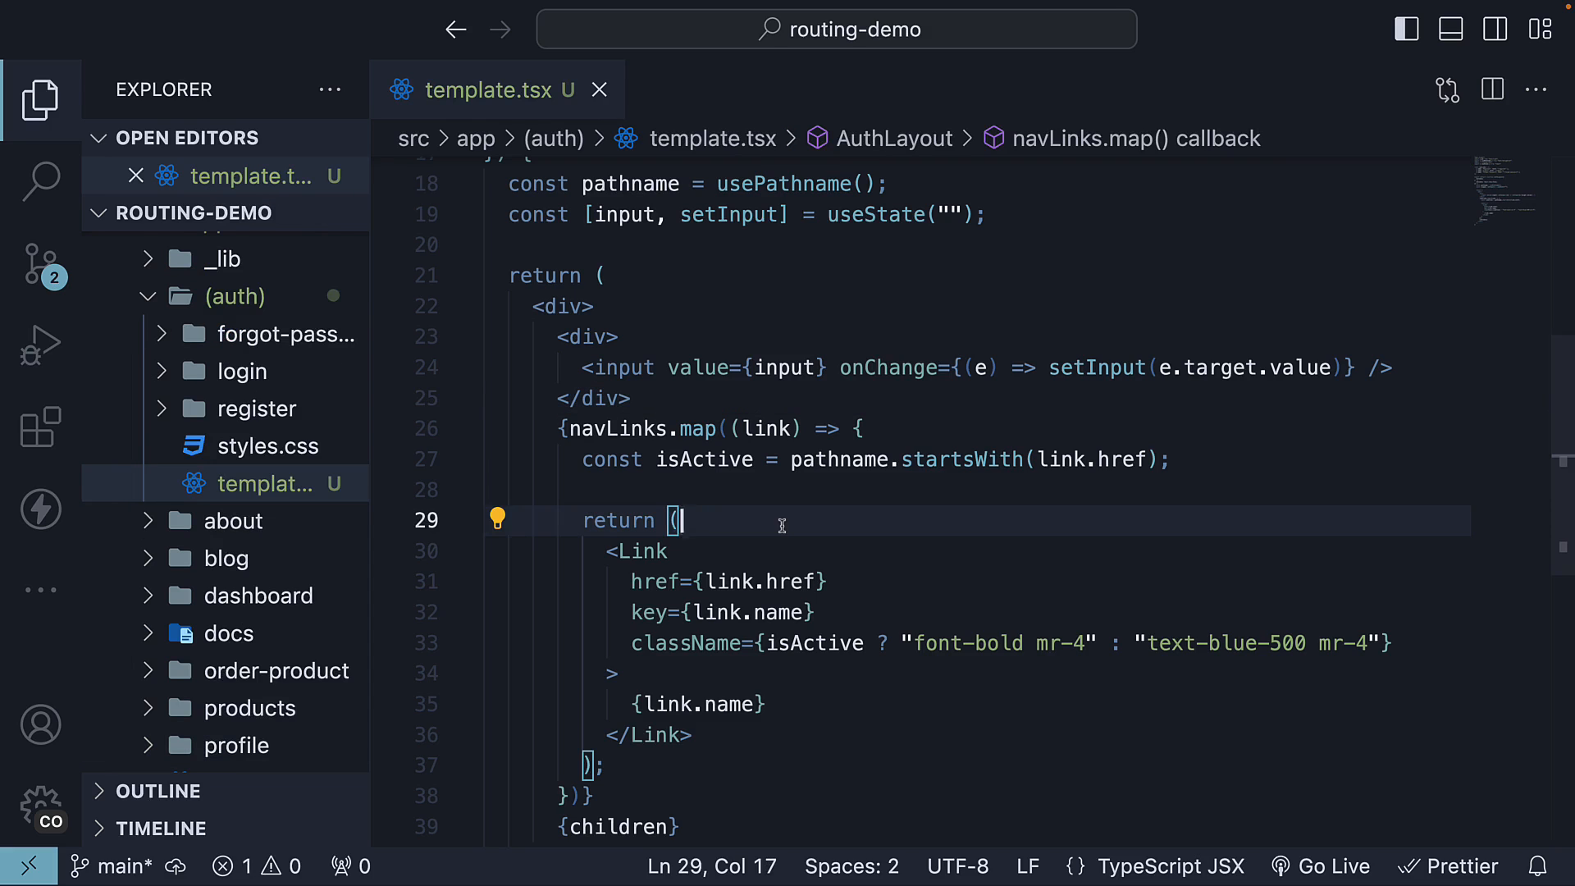
key(alt+tab)
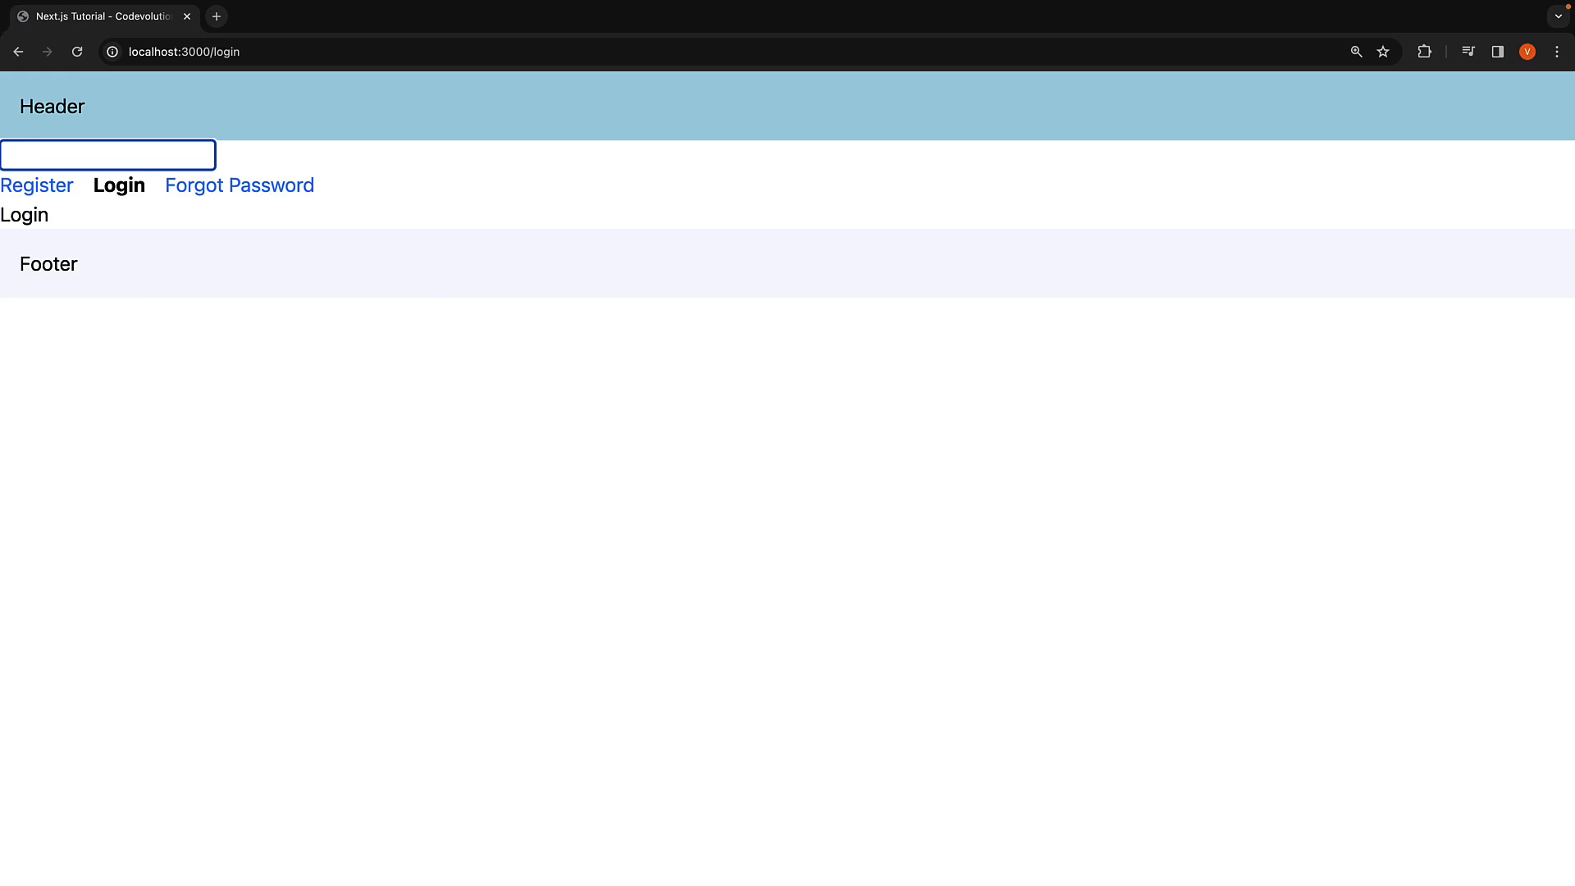
Step: Enter Codevolution on the login page, then go to Forgot Password where the field is empty
text(Codevolutio)
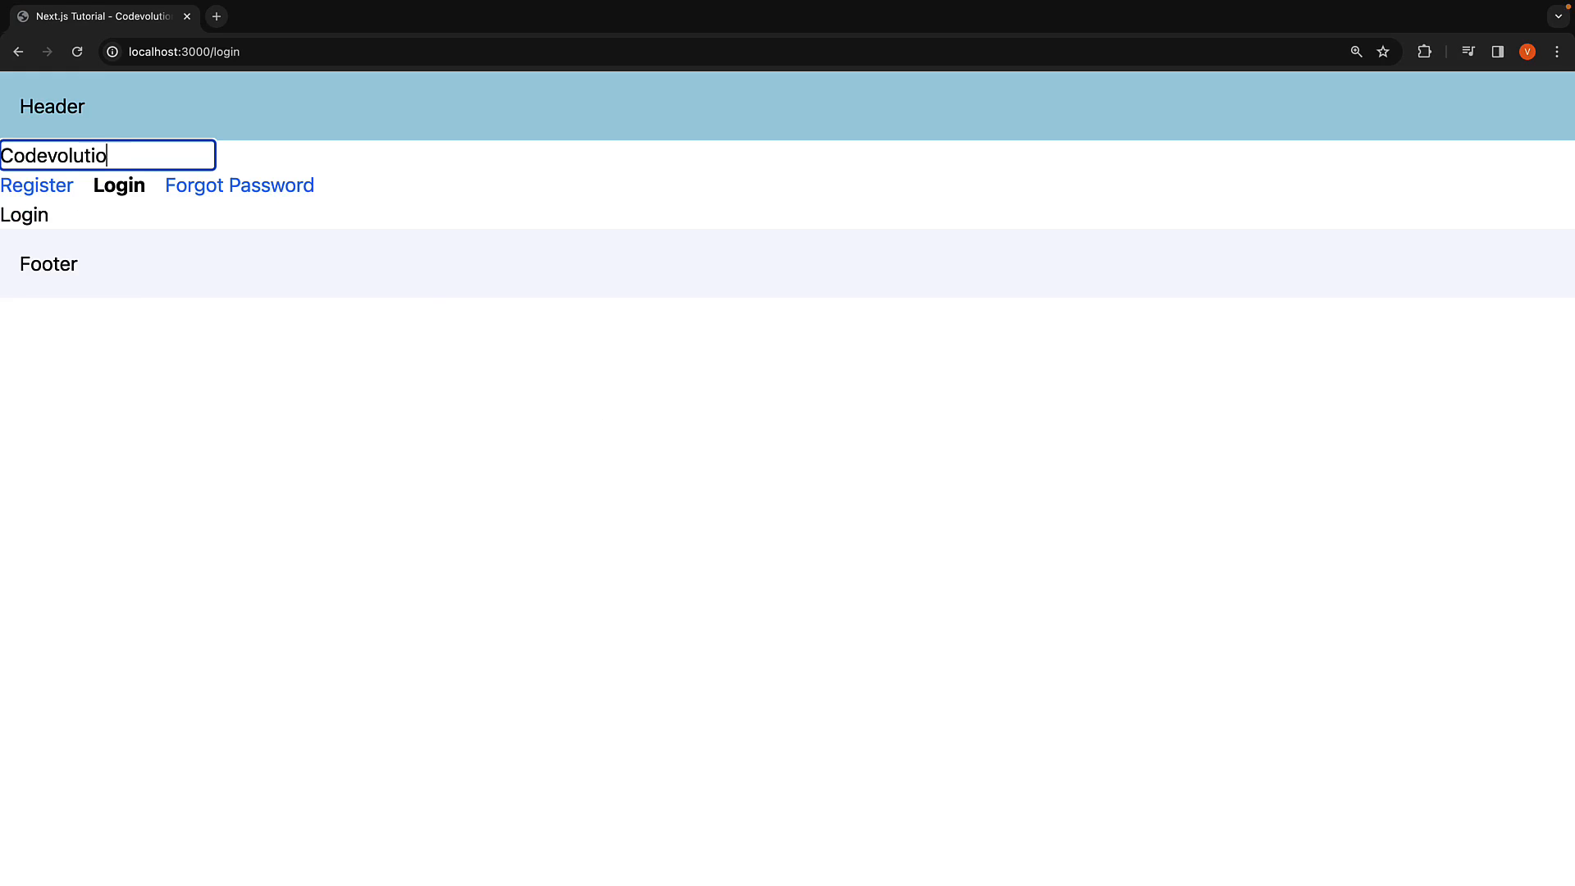
text(n)
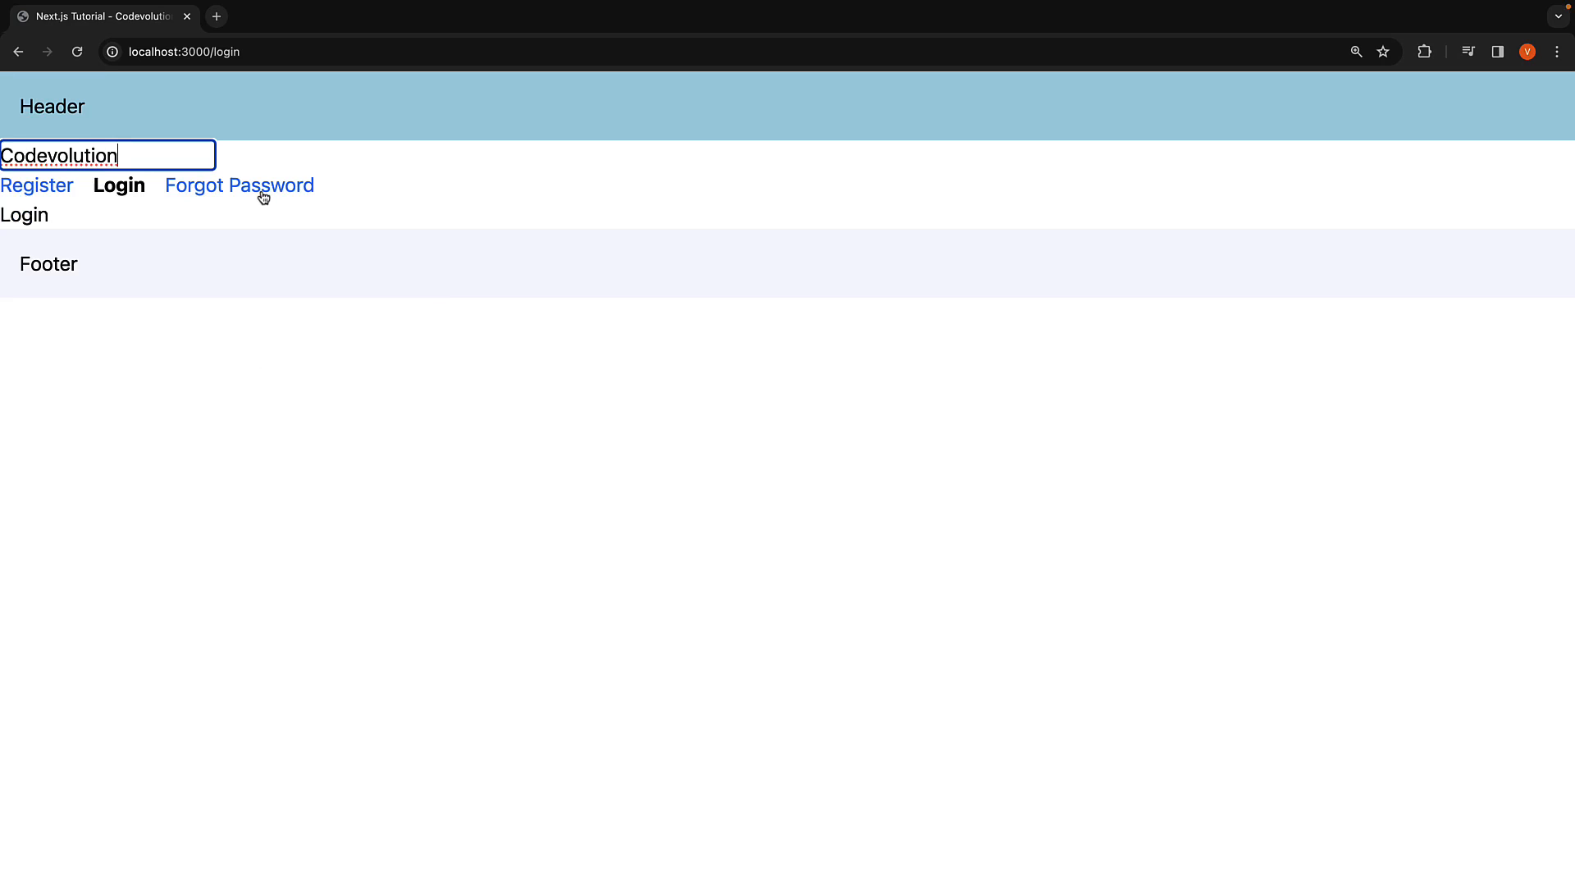
click(239, 185)
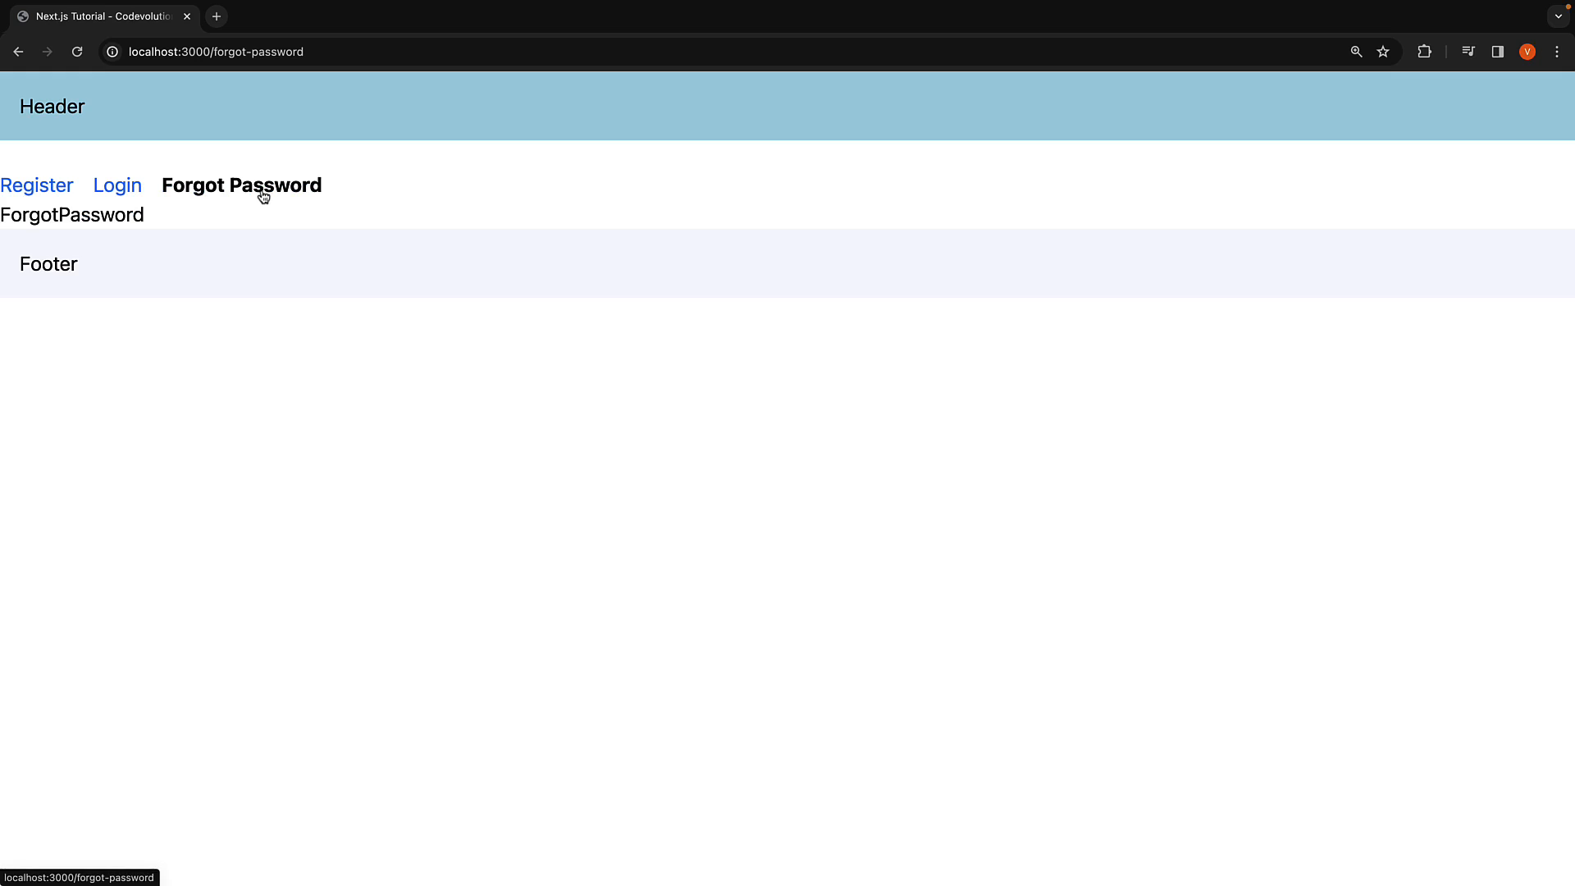
click(109, 154)
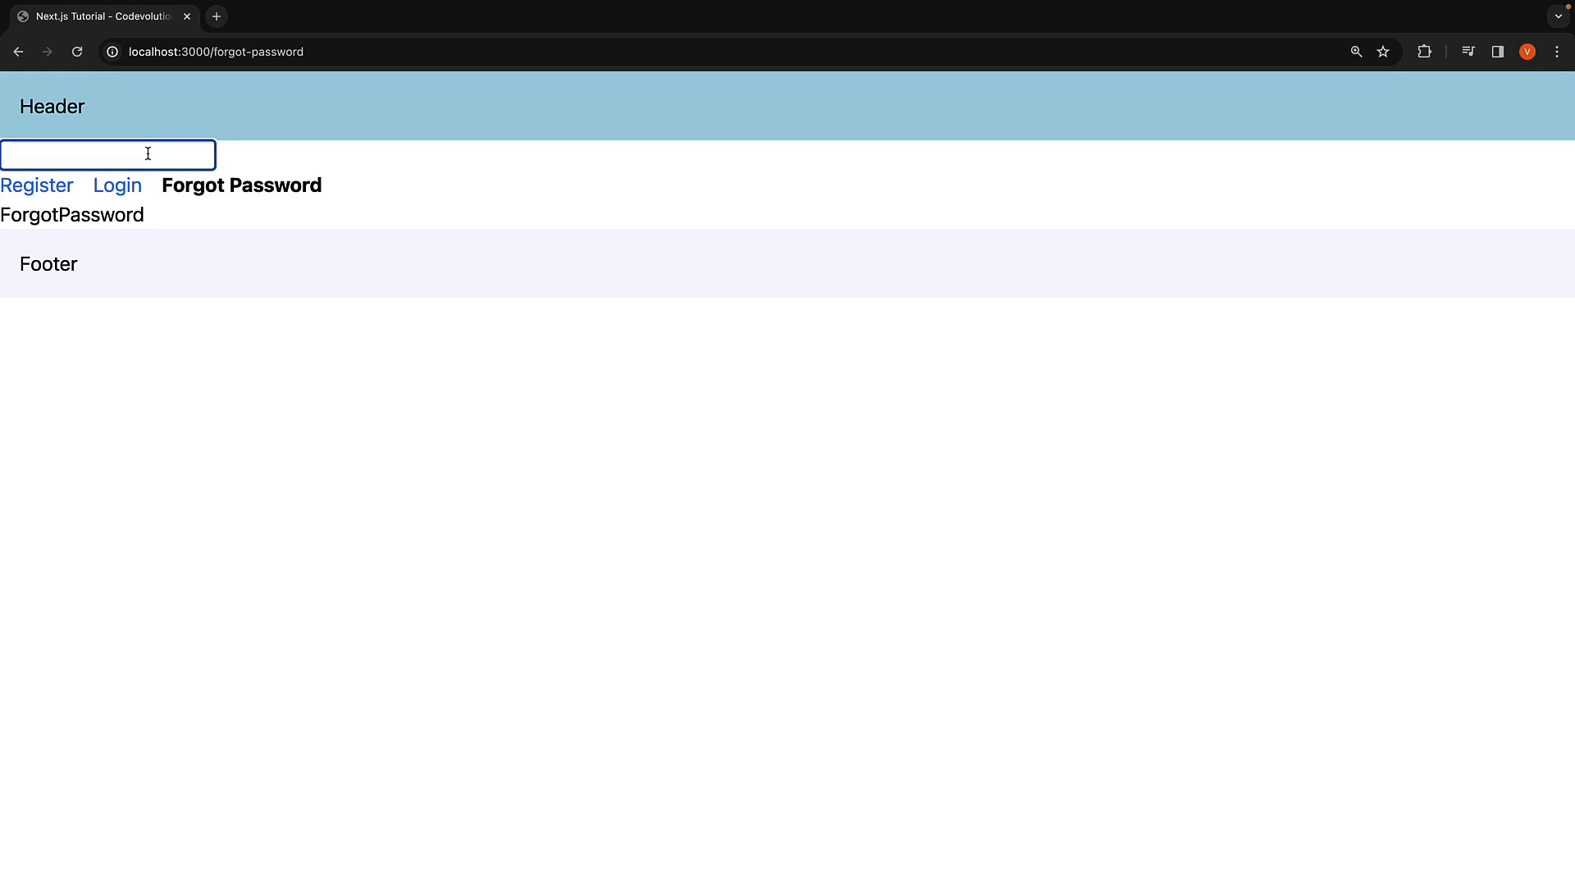